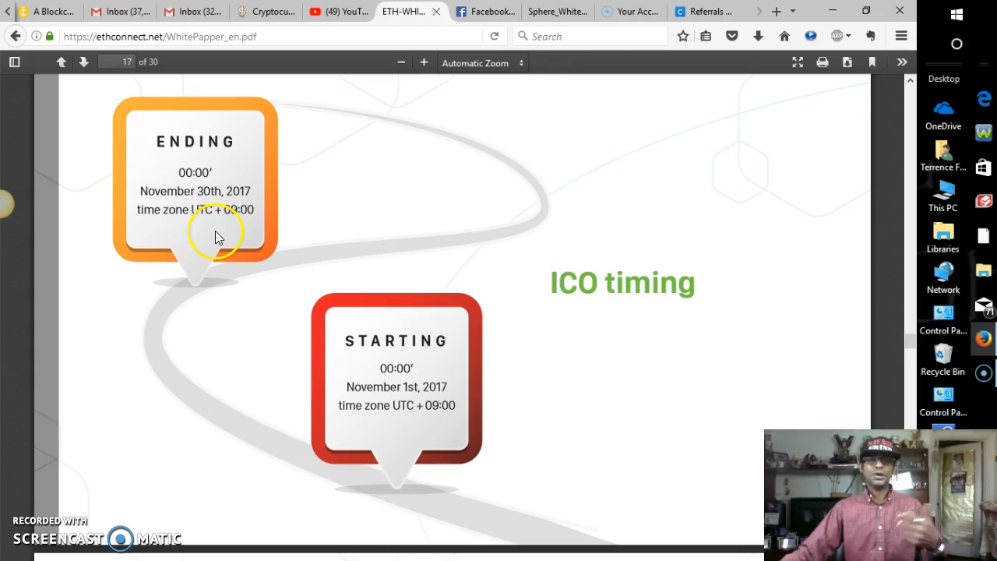
mouse_move(234, 233)
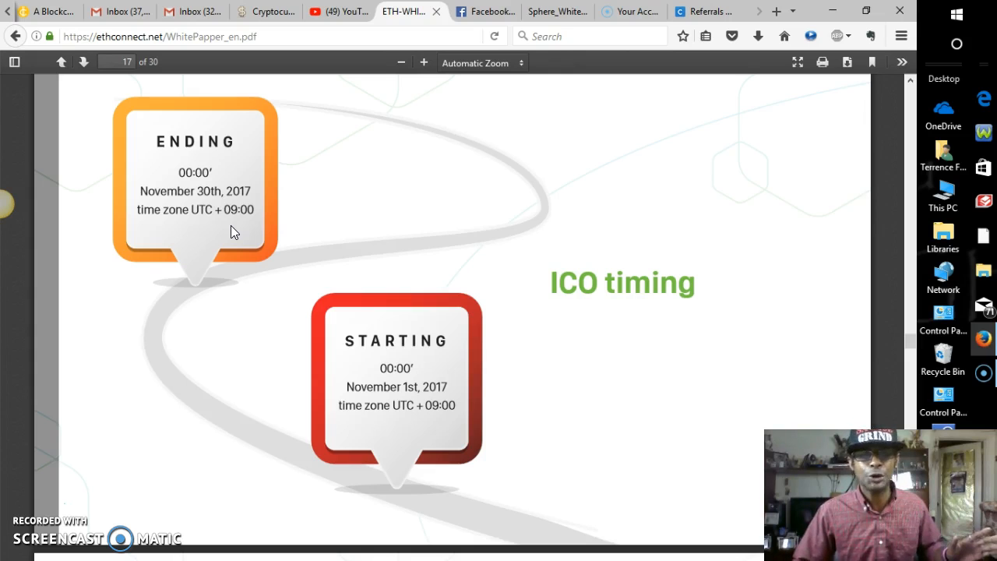
mouse_move(355, 427)
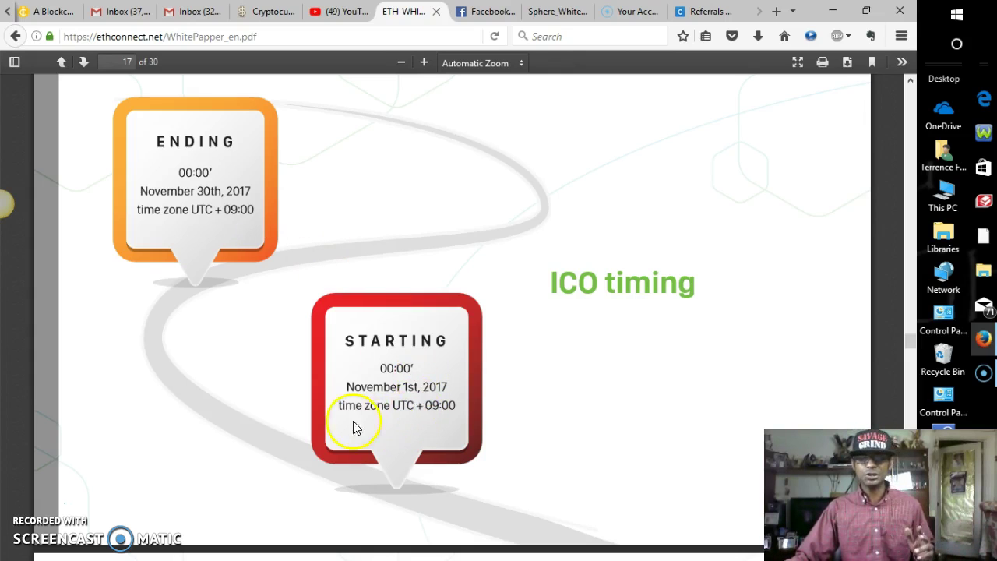
mouse_move(430, 411)
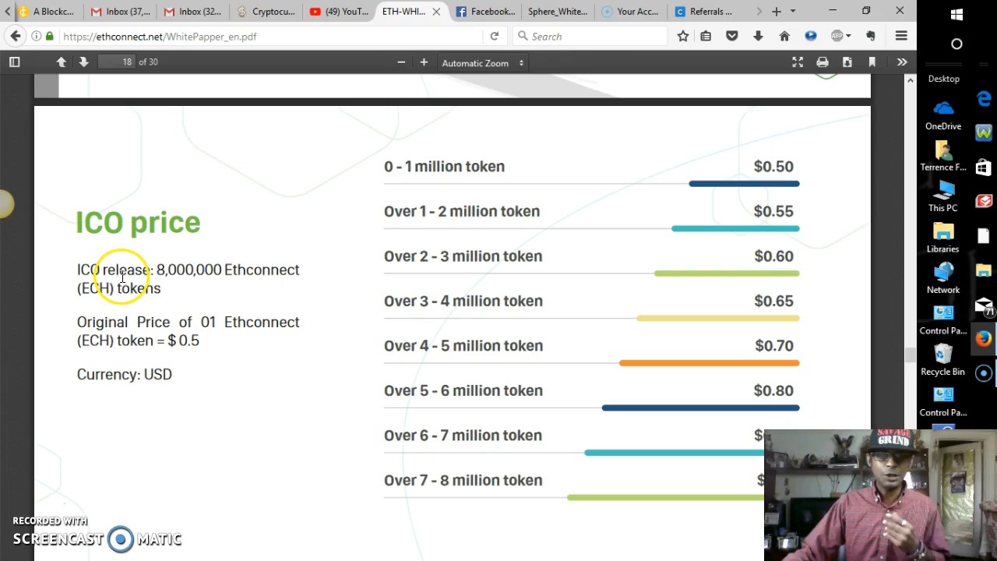
mouse_move(195, 285)
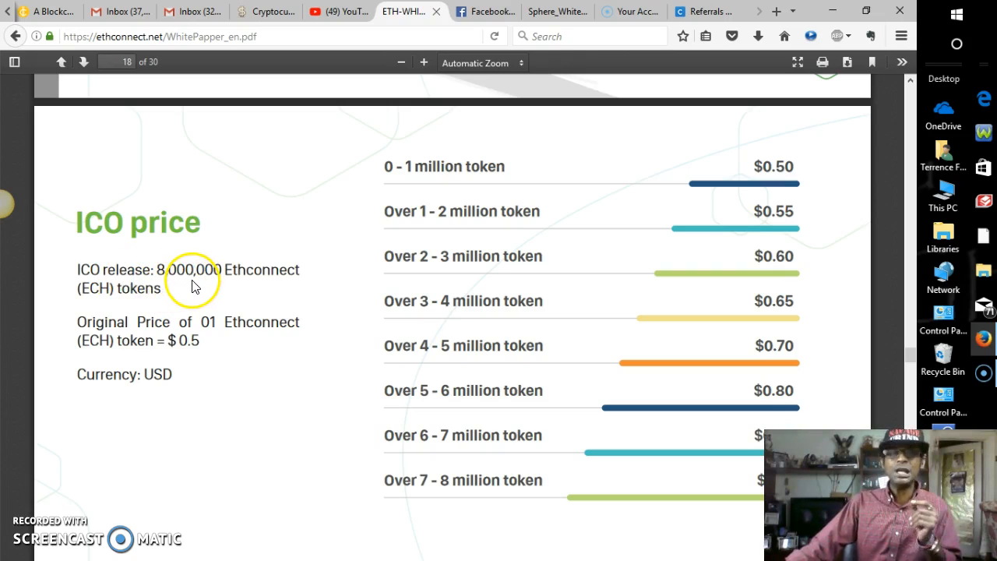
mouse_move(125, 331)
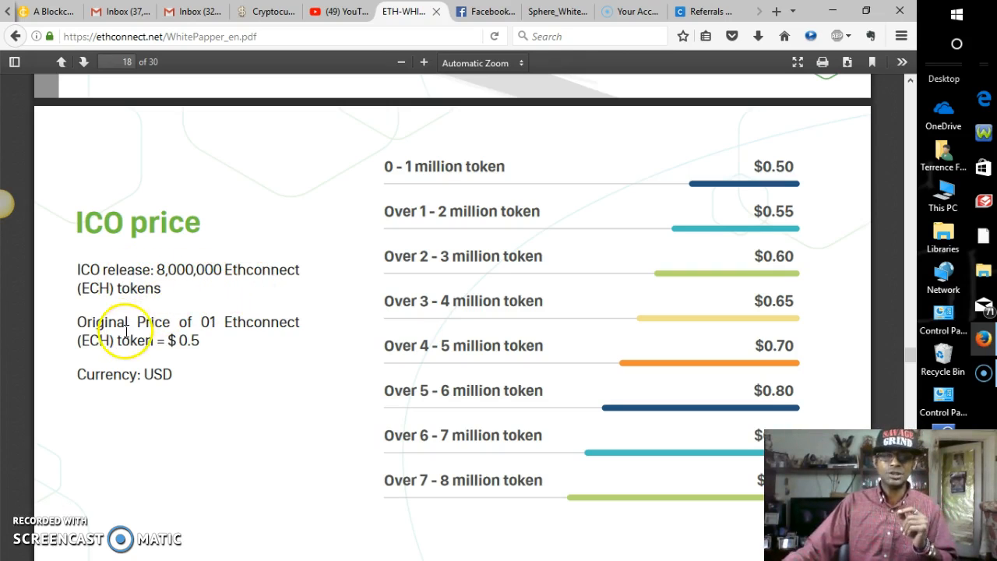
mouse_move(240, 333)
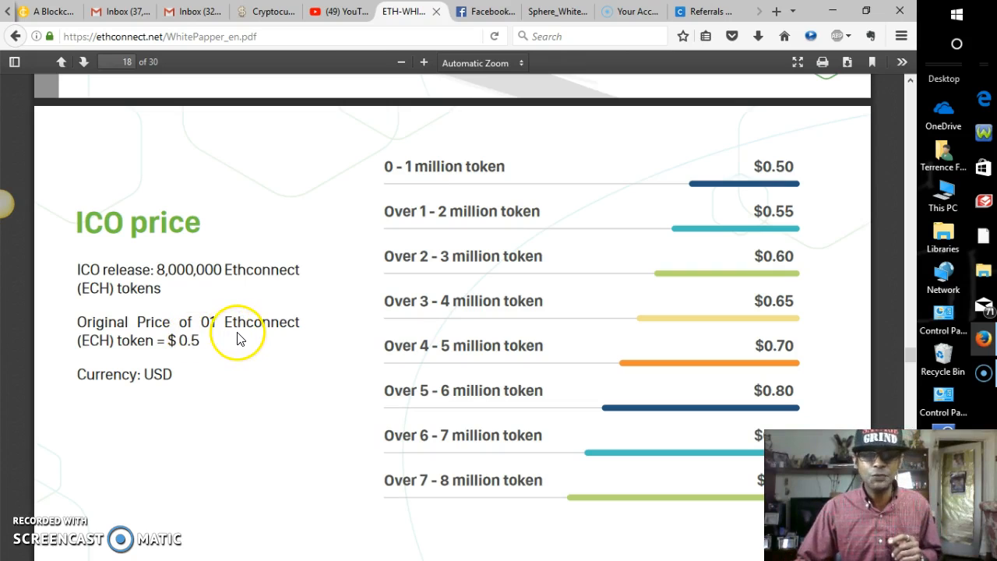
- Scroll past the price table to page 19, the ICO distribution: 30% investor, 30% developer, 20% advertiser, 20% maintenance
scroll(down, 3)
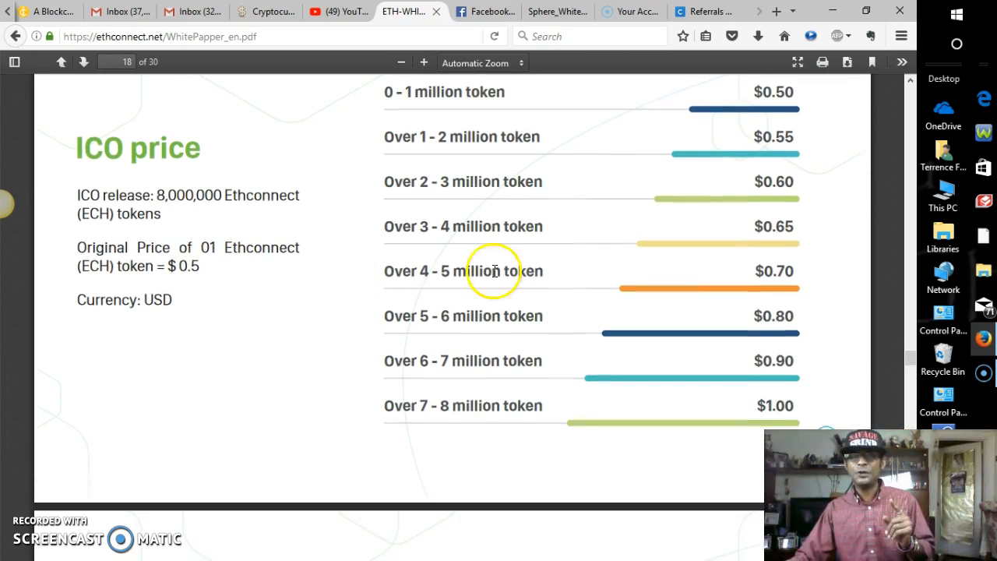
scroll(up, 3)
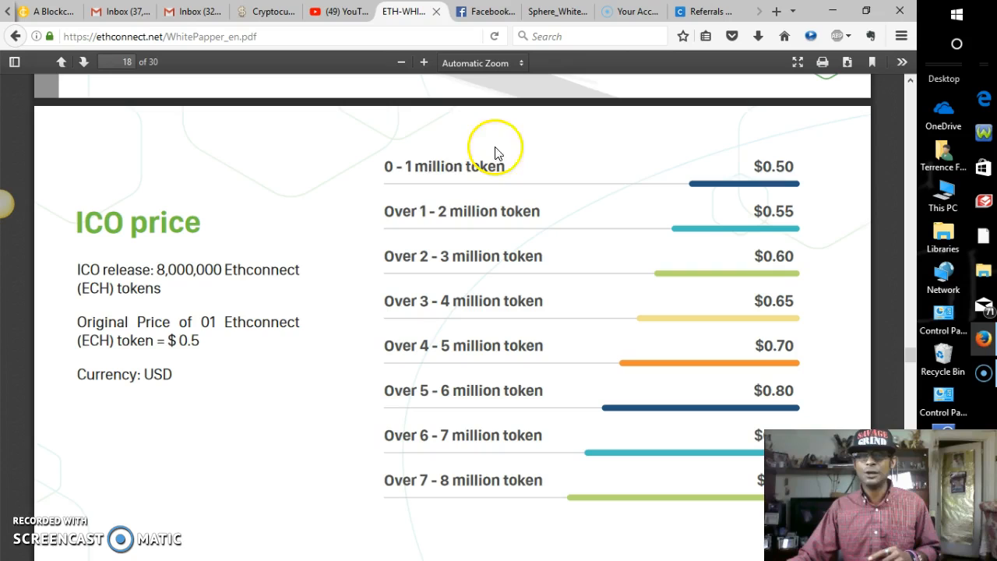
mouse_move(471, 168)
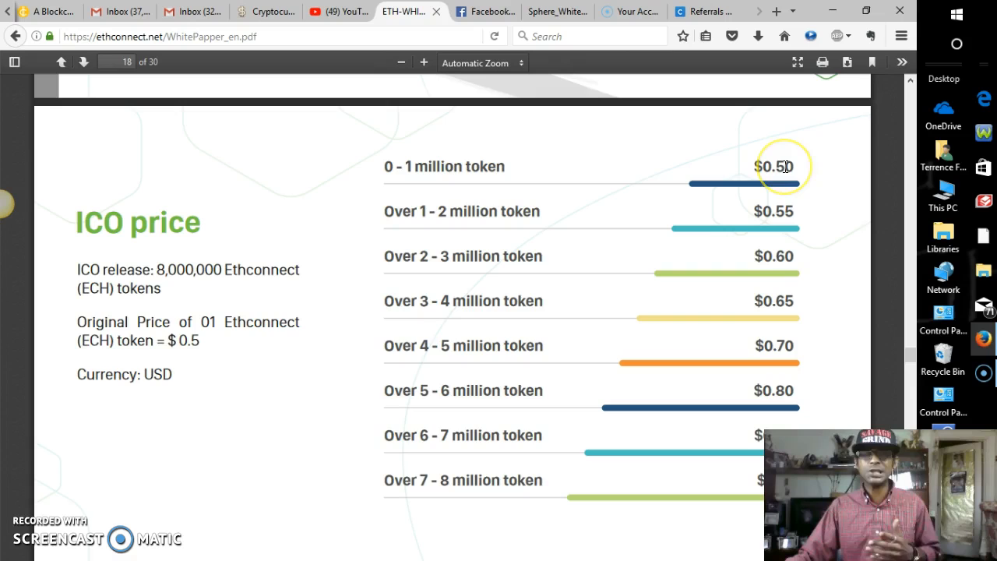
scroll(down, 3)
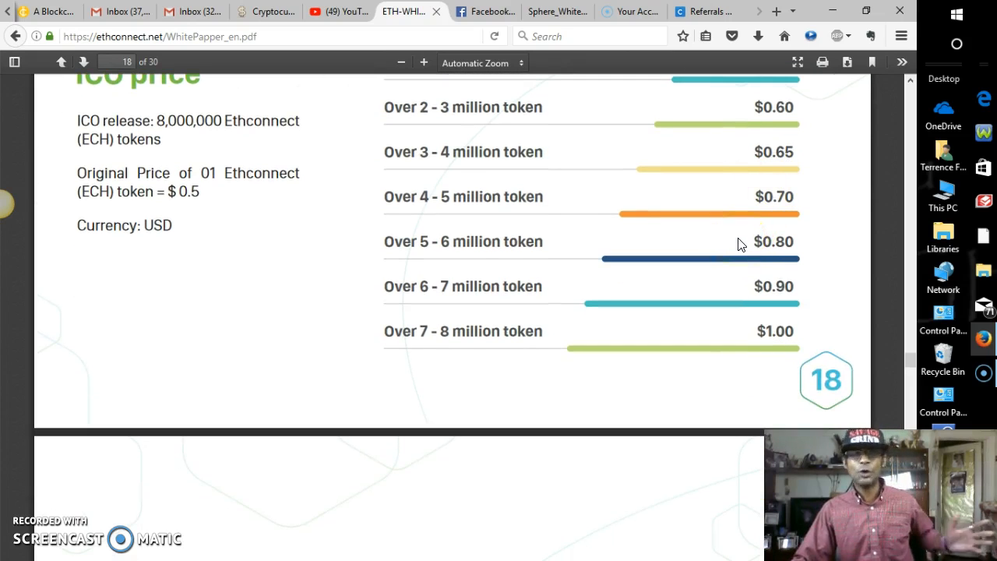
scroll(down, 3)
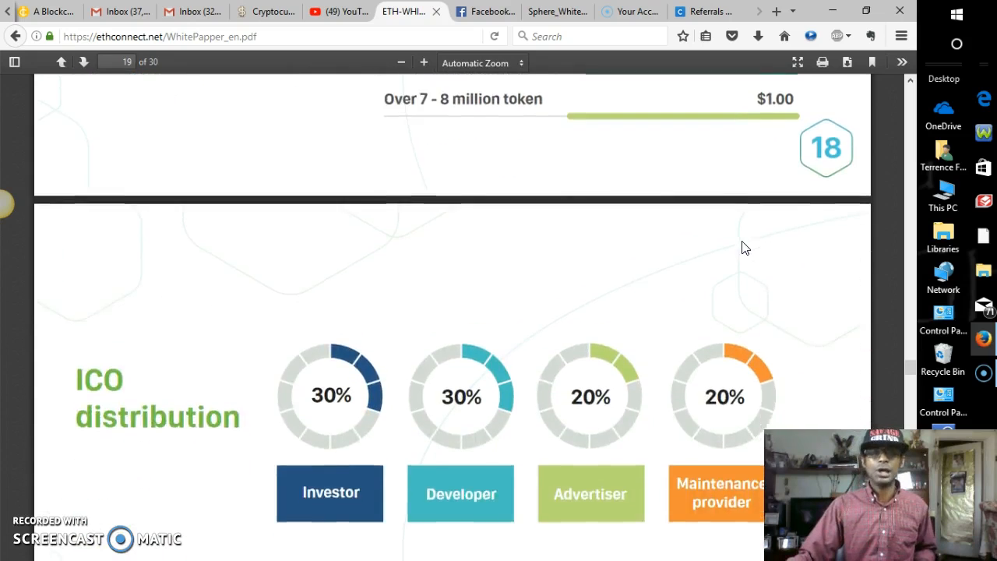
scroll(down, 3)
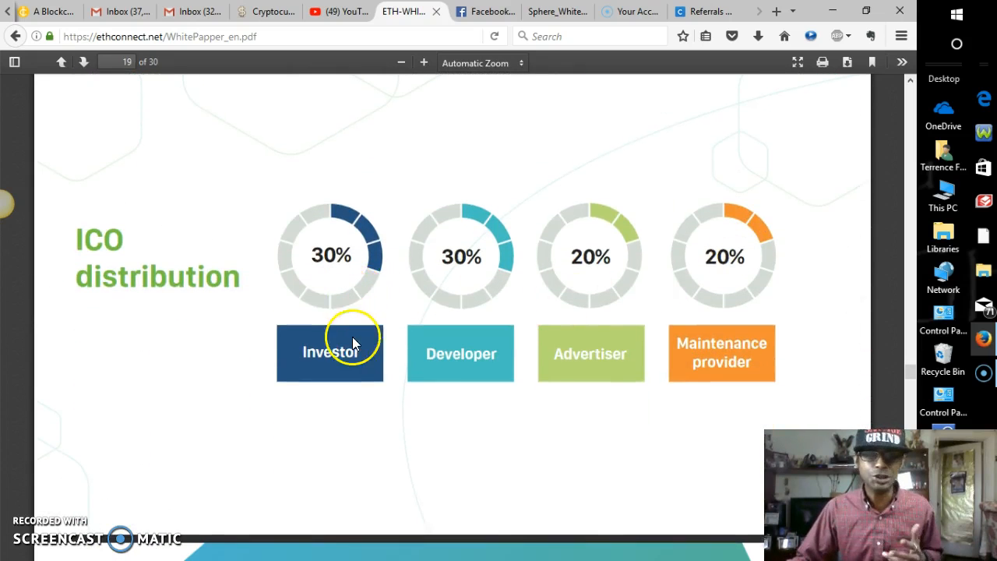
mouse_move(590, 256)
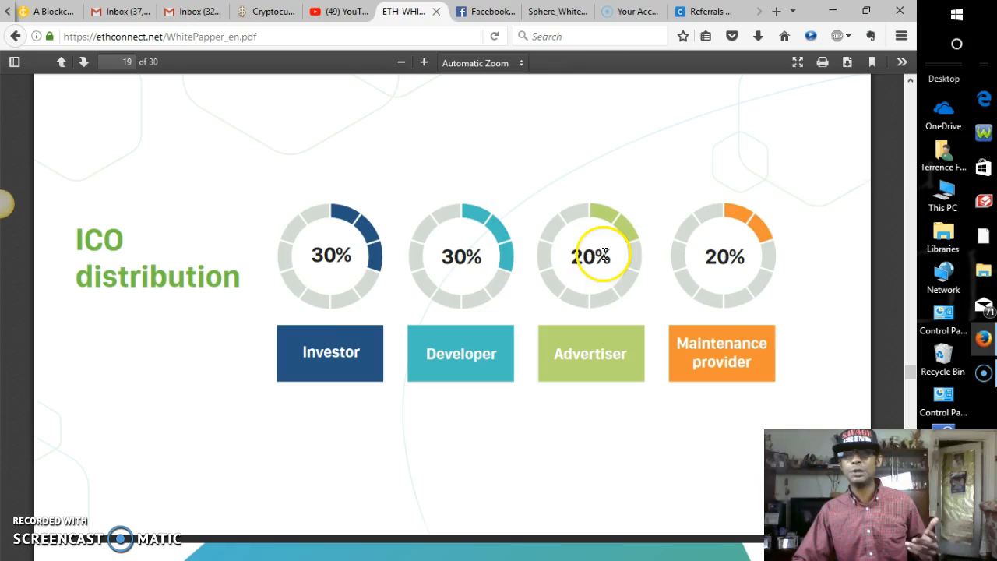
mouse_move(389, 352)
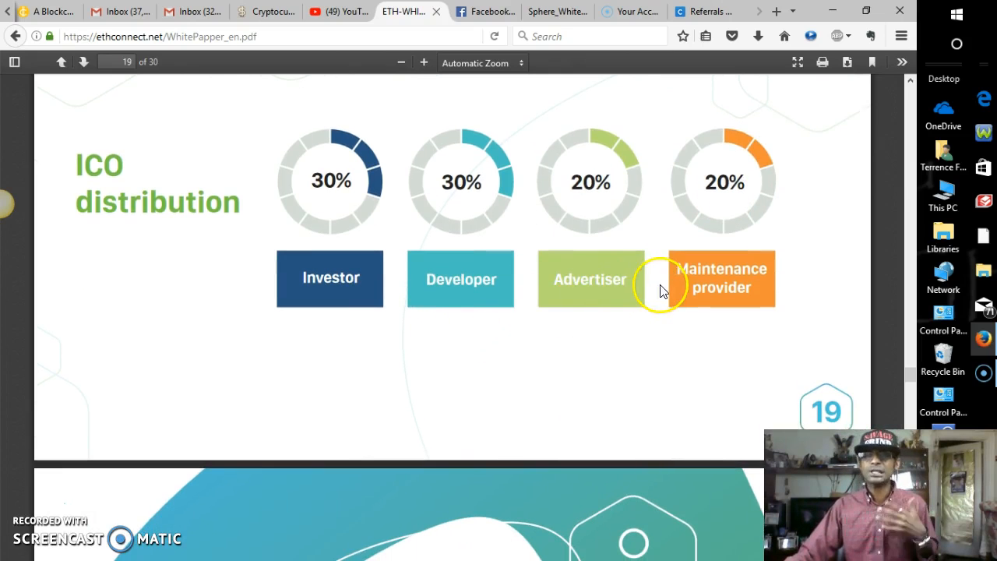
- Scroll to page 20, "Why should we consider Ethconnect?"
scroll(down, 3)
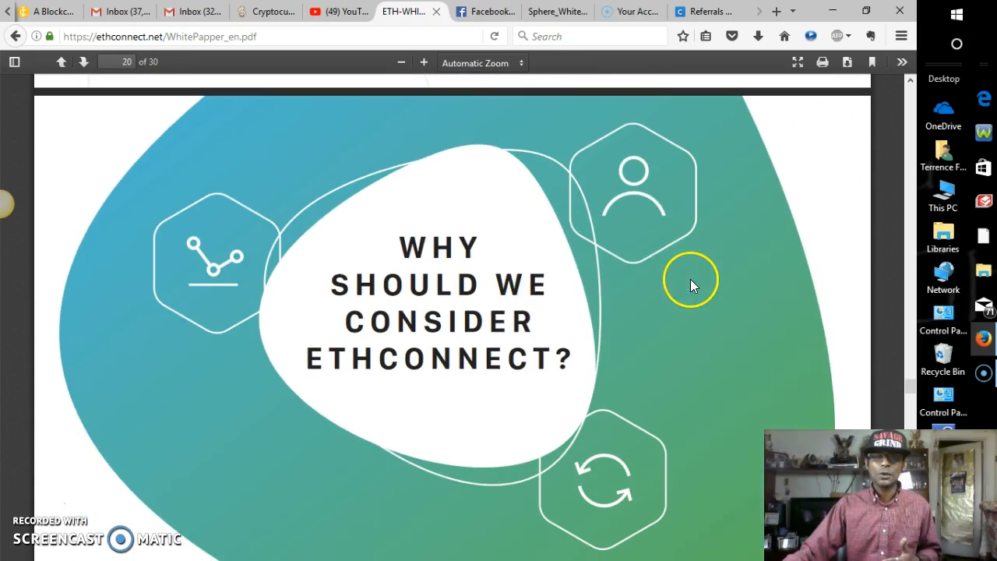
mouse_move(501, 293)
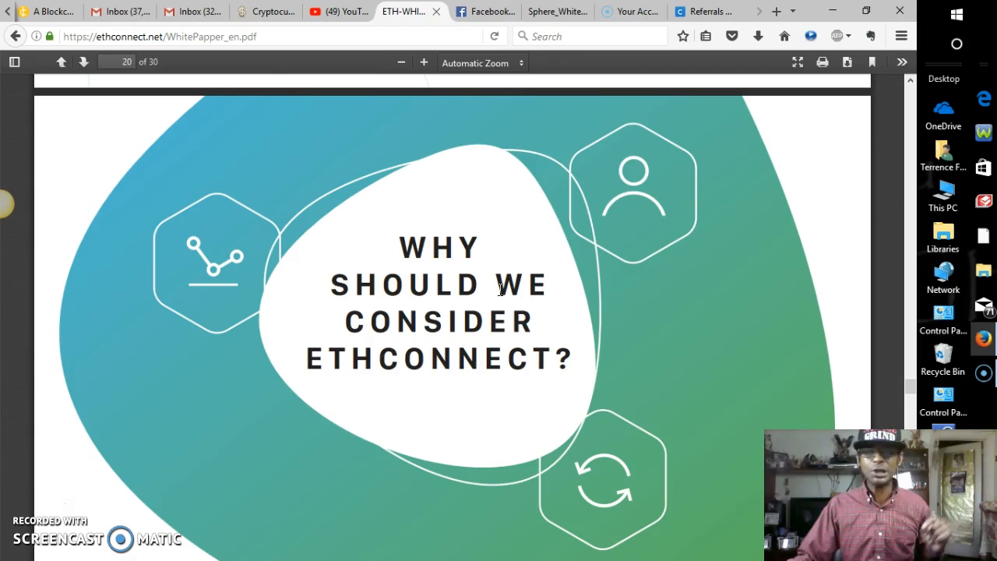
- Scroll to page 21, the lending, trading, staking and mining investment cards
scroll(down, 3)
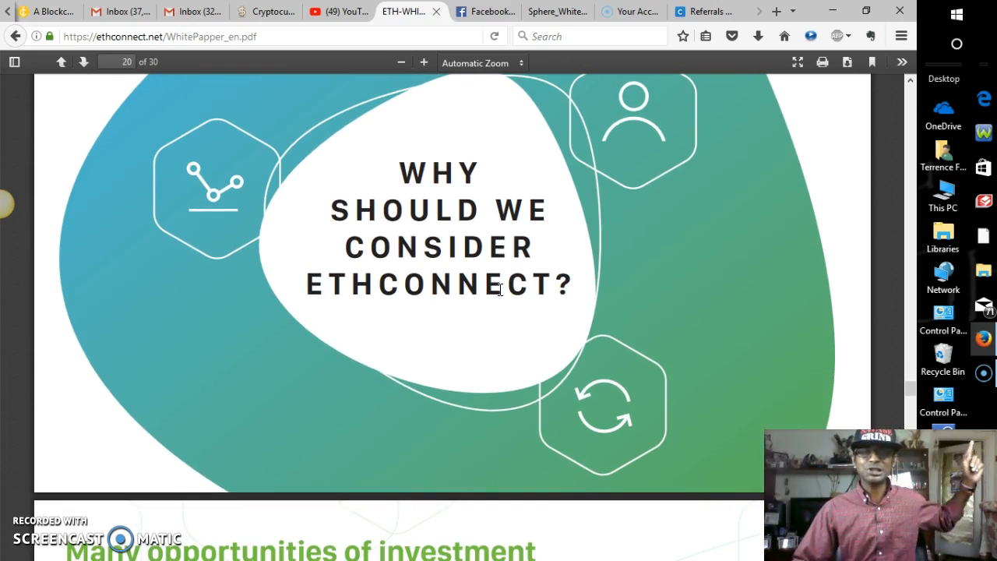
scroll(down, 3)
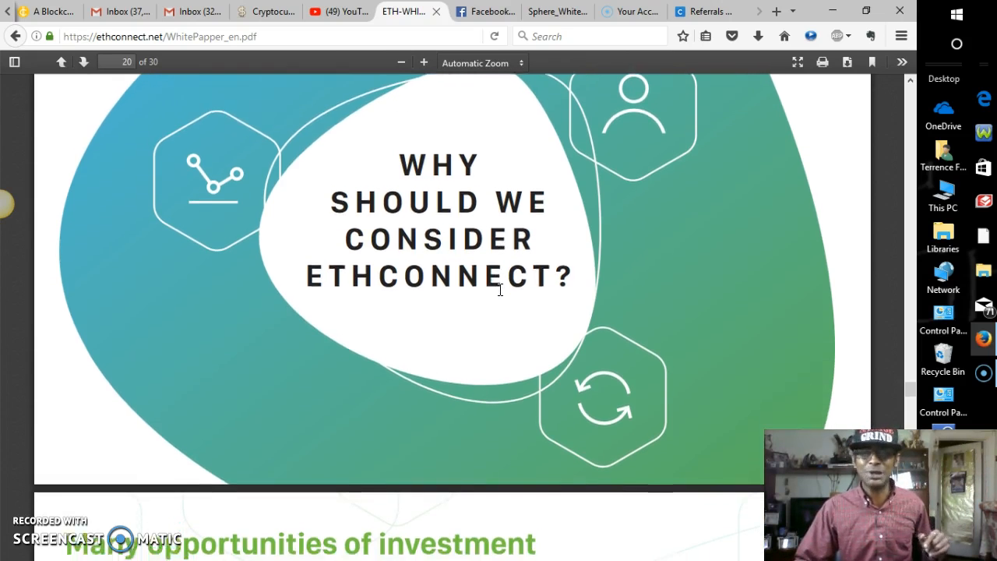
scroll(down, 3)
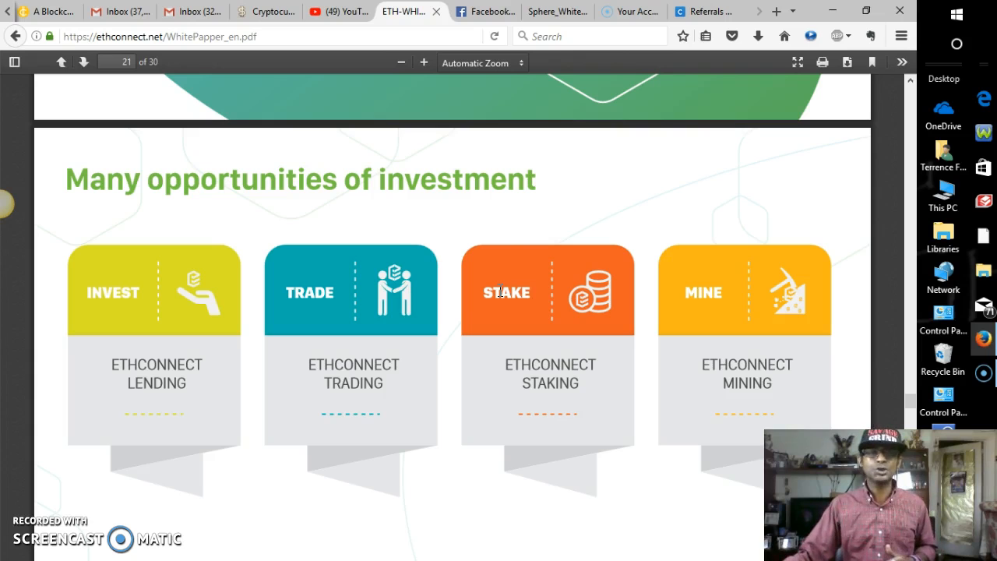
mouse_move(240, 293)
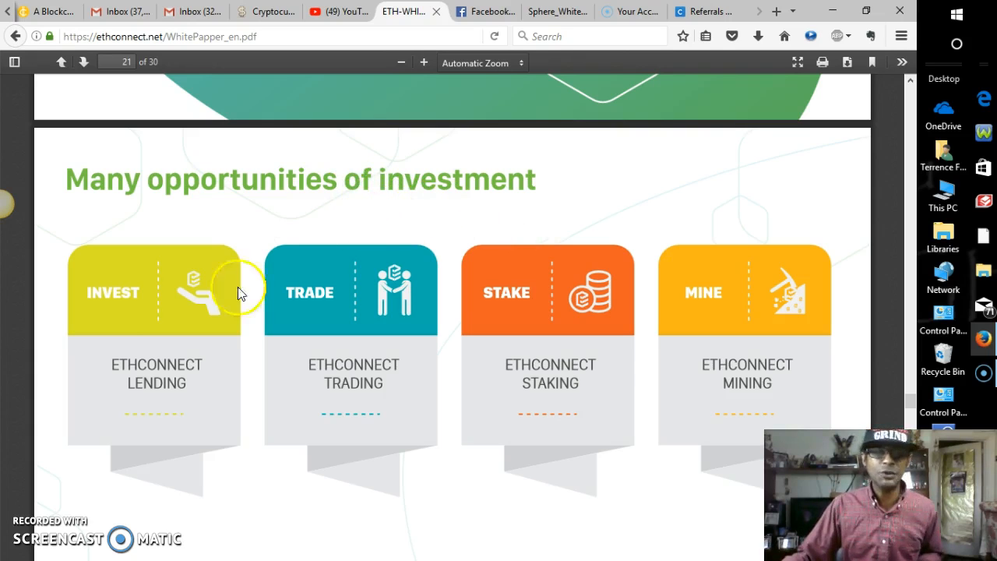
mouse_move(199, 366)
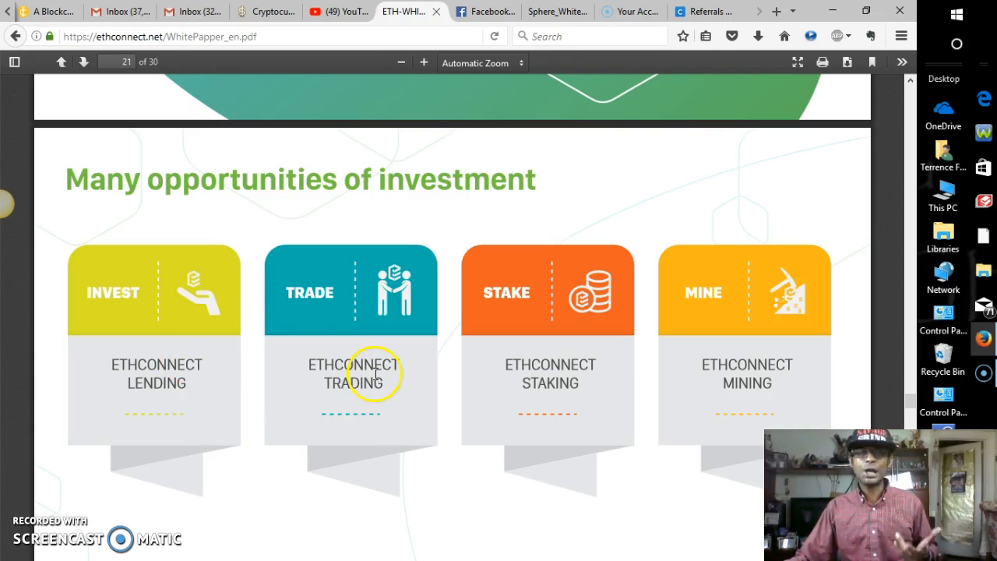
mouse_move(542, 371)
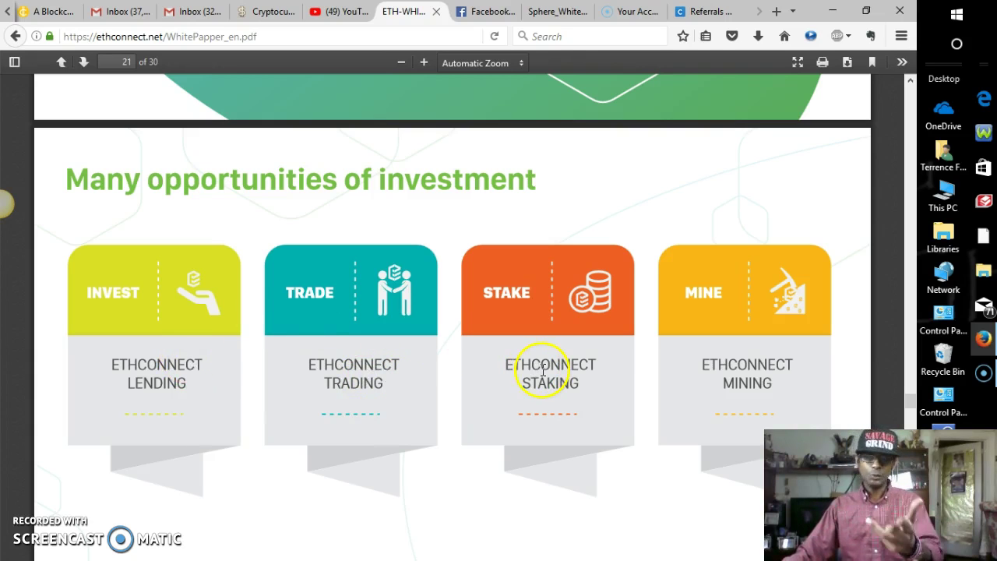
mouse_move(561, 308)
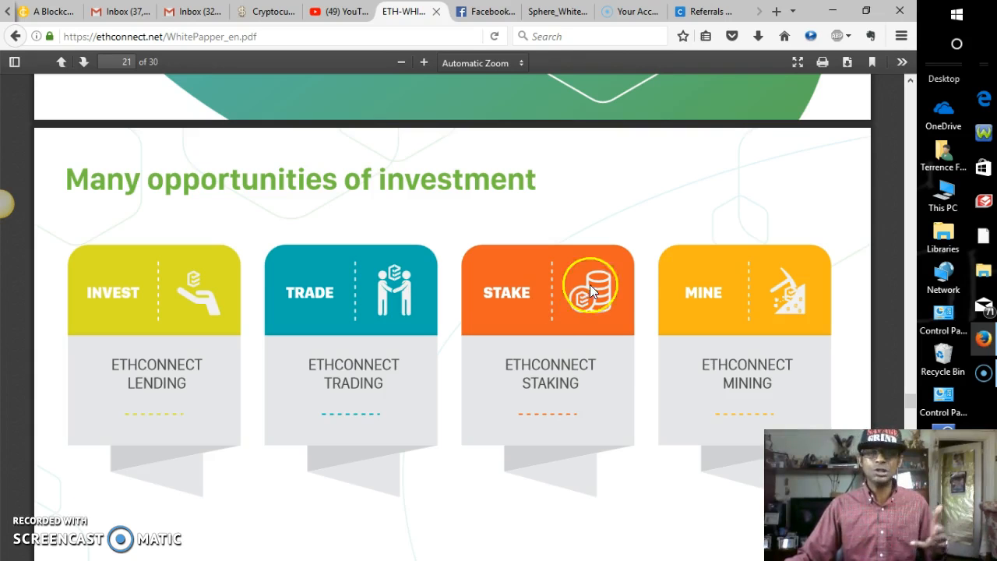
mouse_move(748, 293)
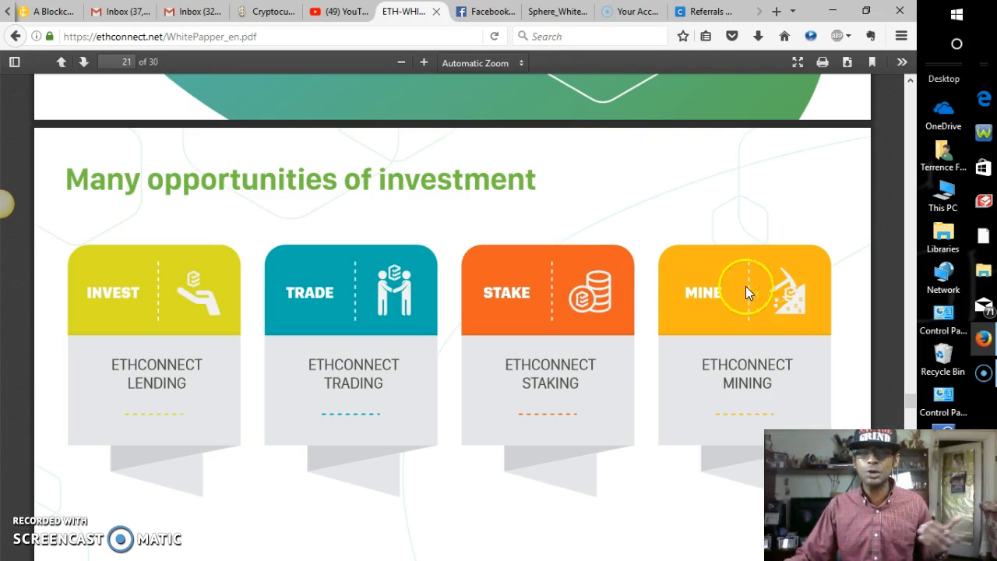
mouse_move(762, 347)
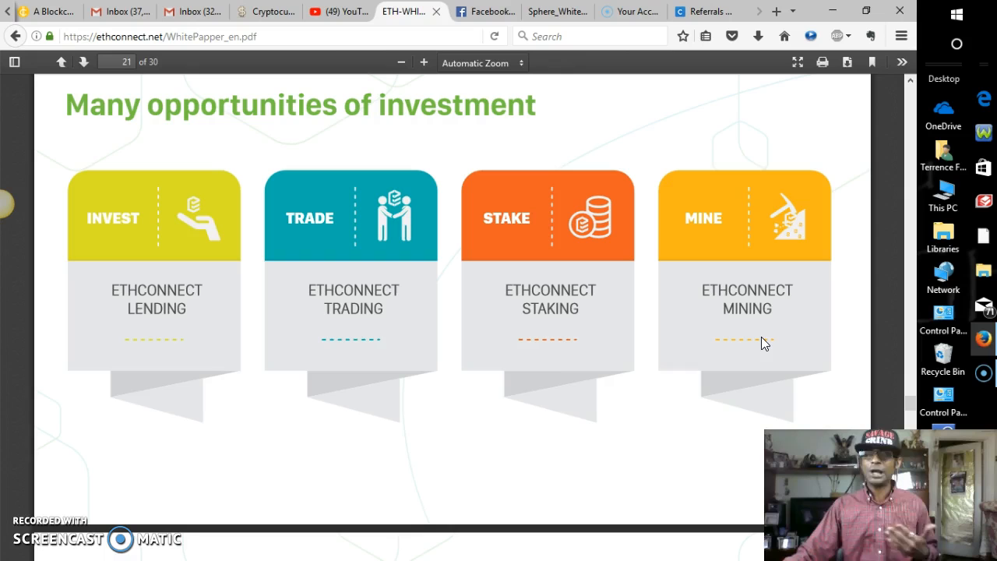
- Scroll through page 22 to page 23, the Lending Interest tiers from $100 to $100,000
scroll(down, 3)
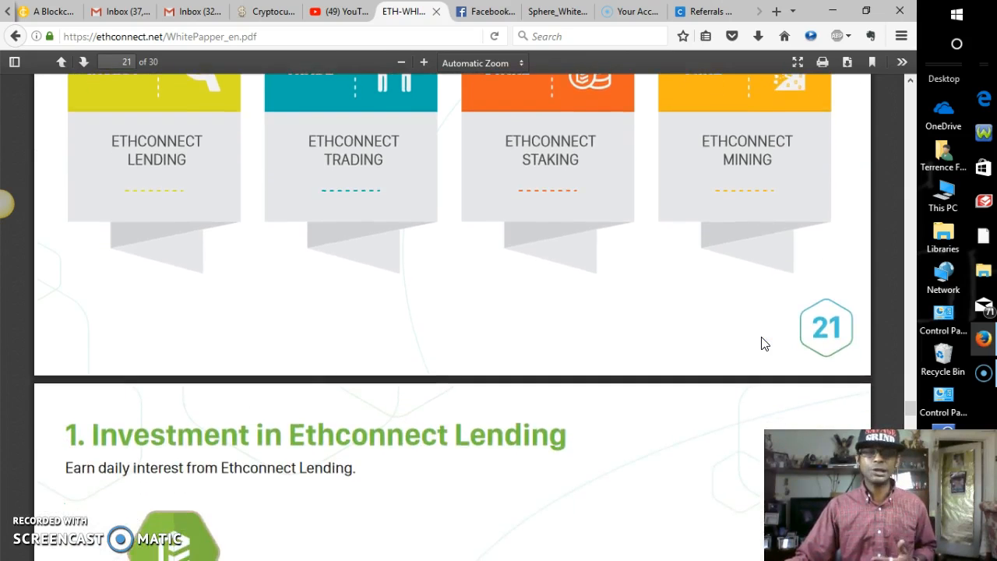
scroll(down, 3)
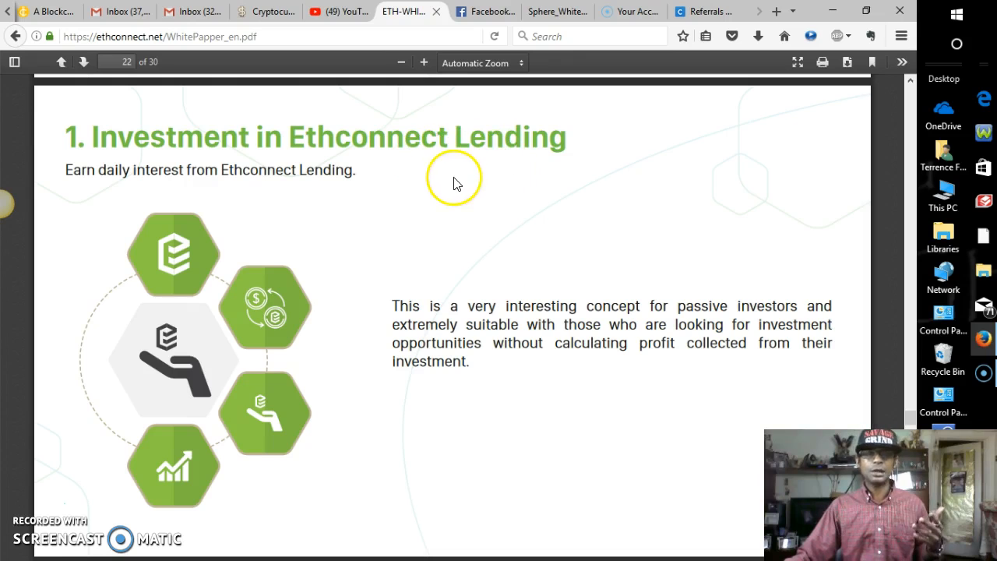
mouse_move(265, 186)
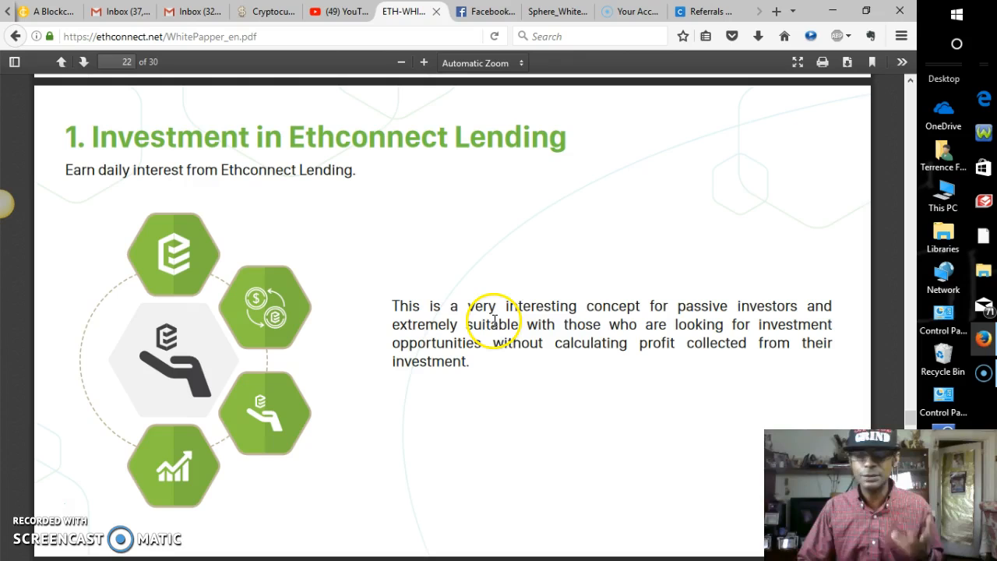
mouse_move(678, 320)
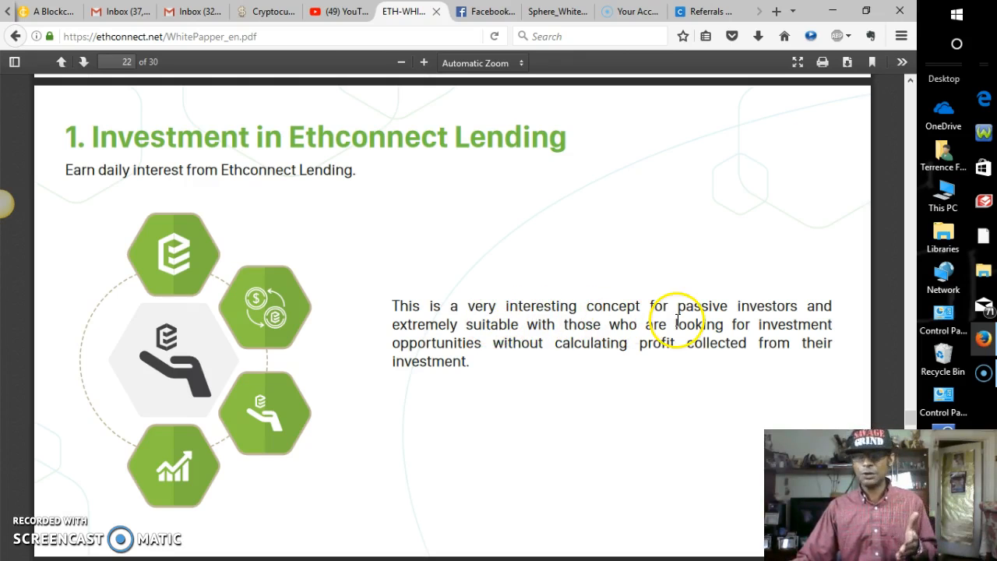
mouse_move(678, 319)
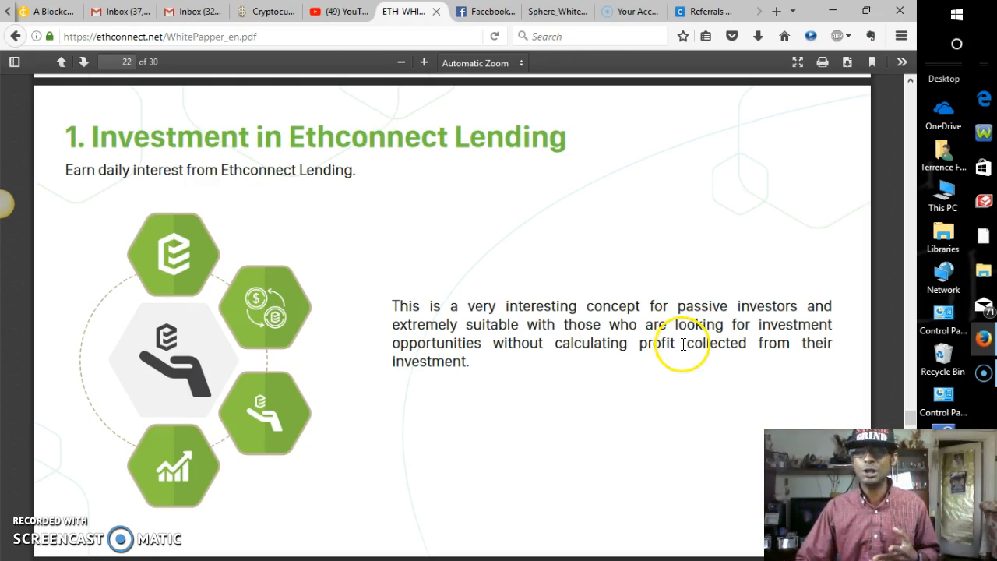
mouse_move(657, 374)
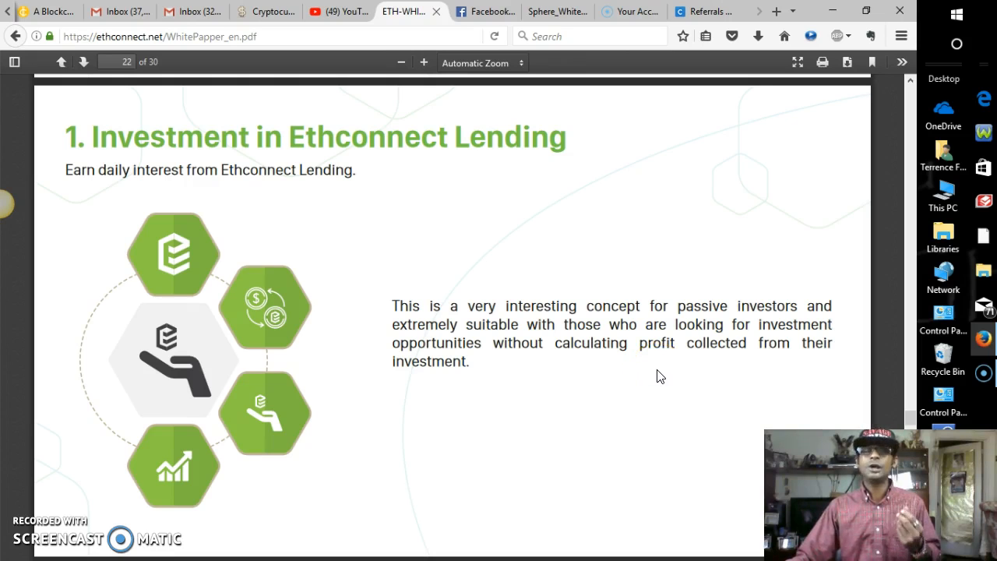
scroll(down, 3)
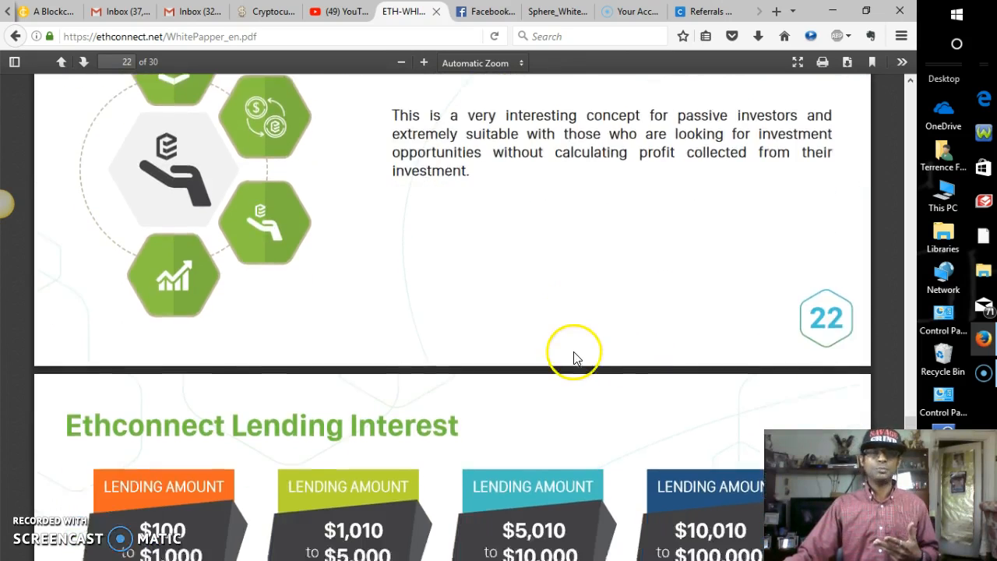
scroll(down, 3)
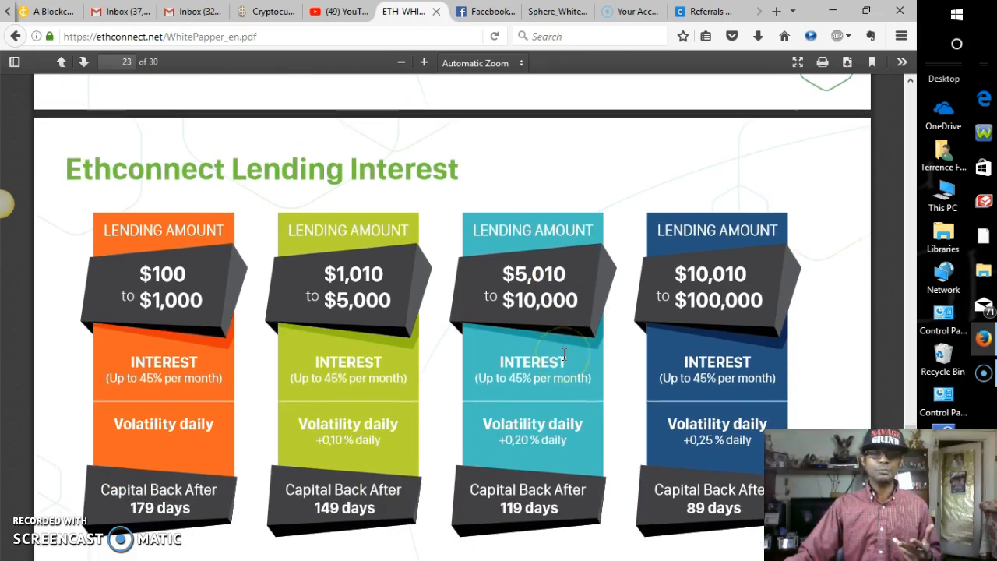
mouse_move(172, 332)
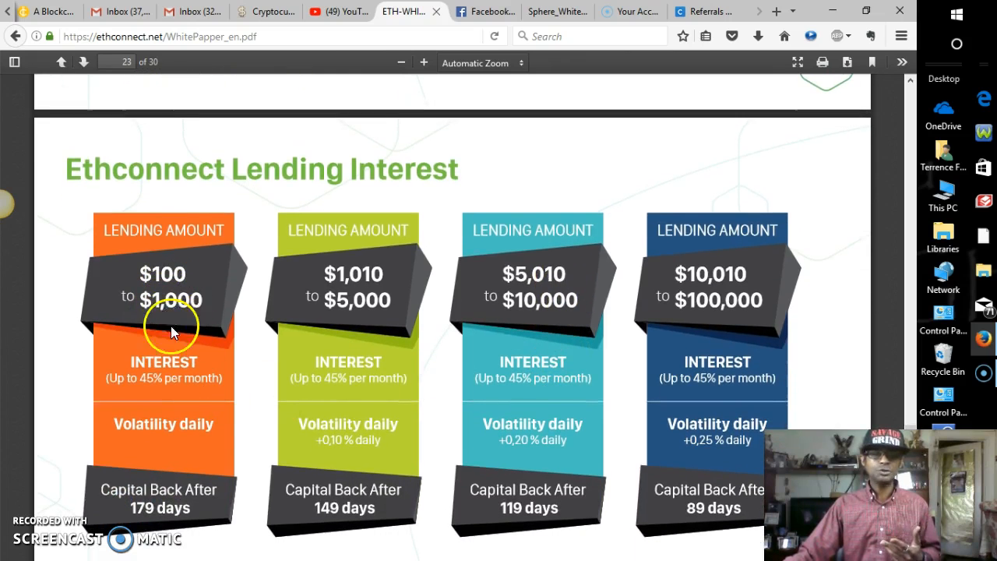
mouse_move(175, 398)
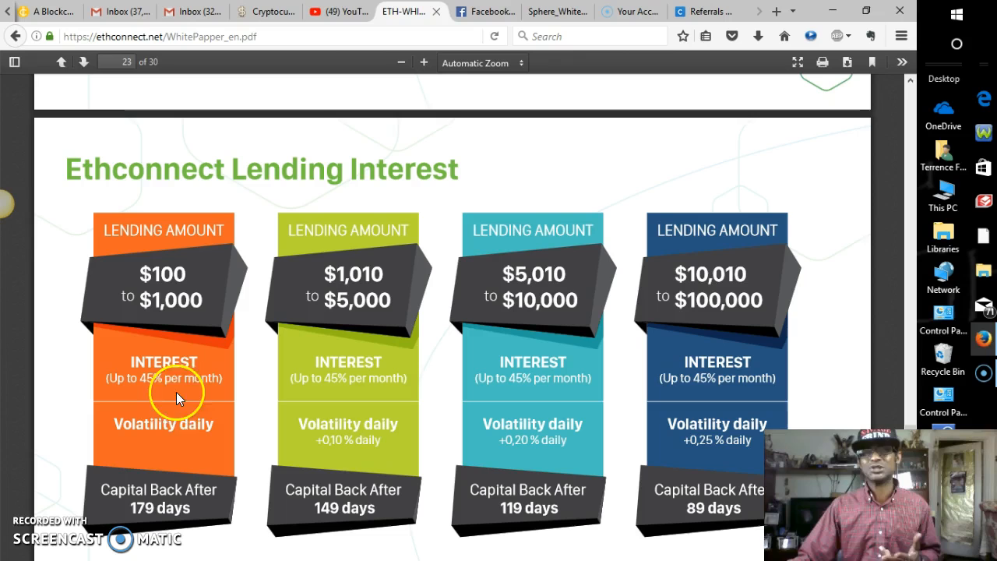
mouse_move(203, 428)
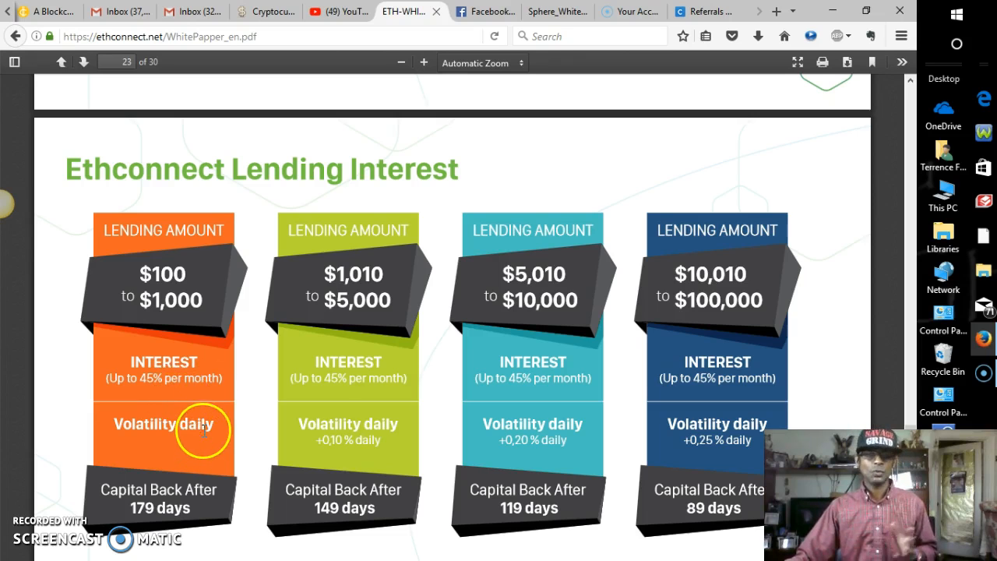
mouse_move(156, 499)
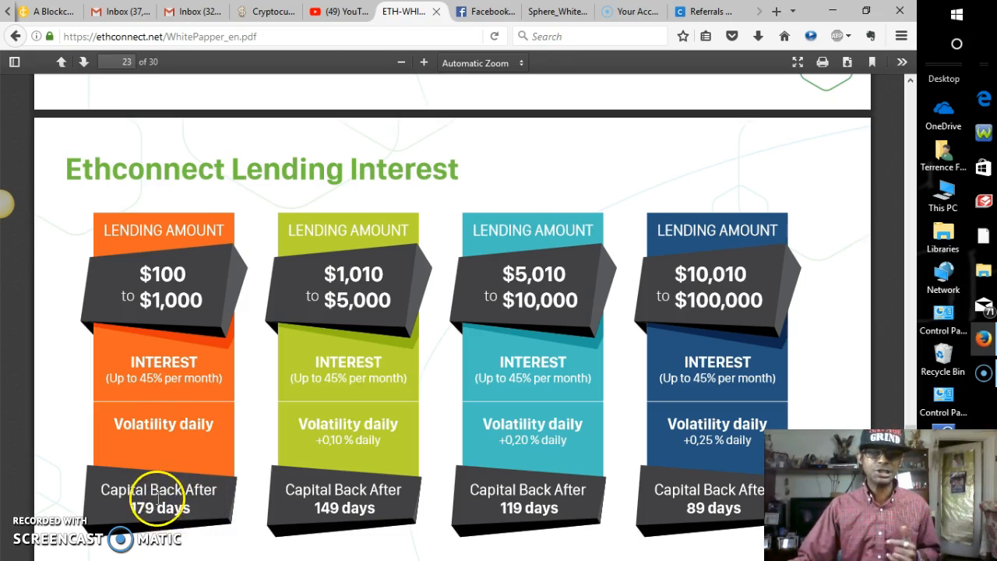
mouse_move(371, 288)
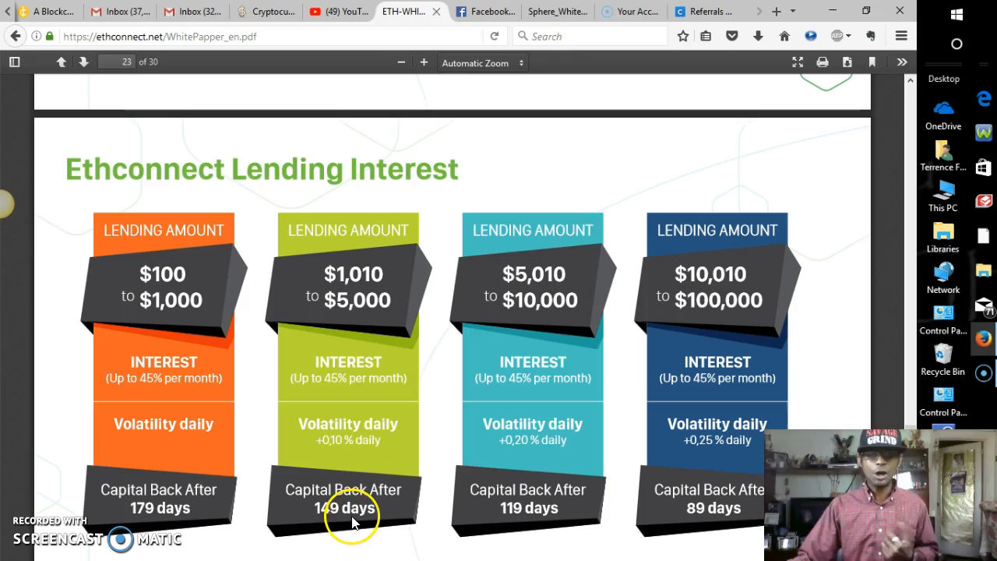
mouse_move(529, 280)
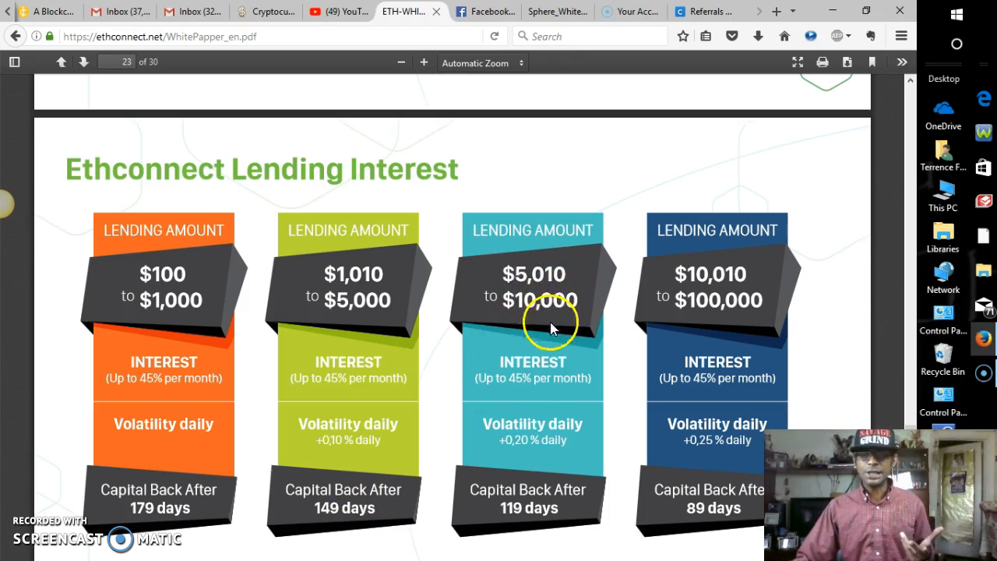
mouse_move(537, 444)
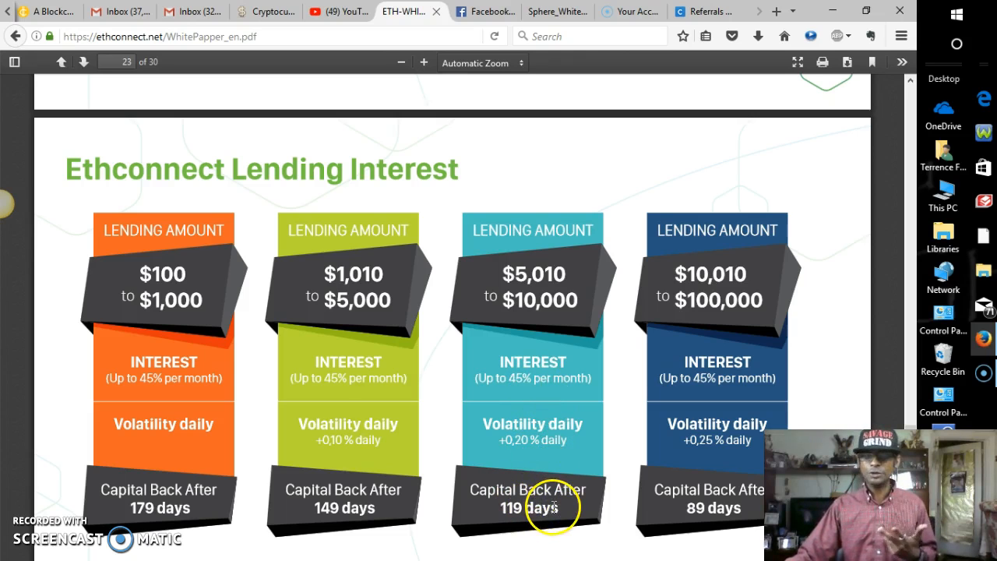
mouse_move(724, 304)
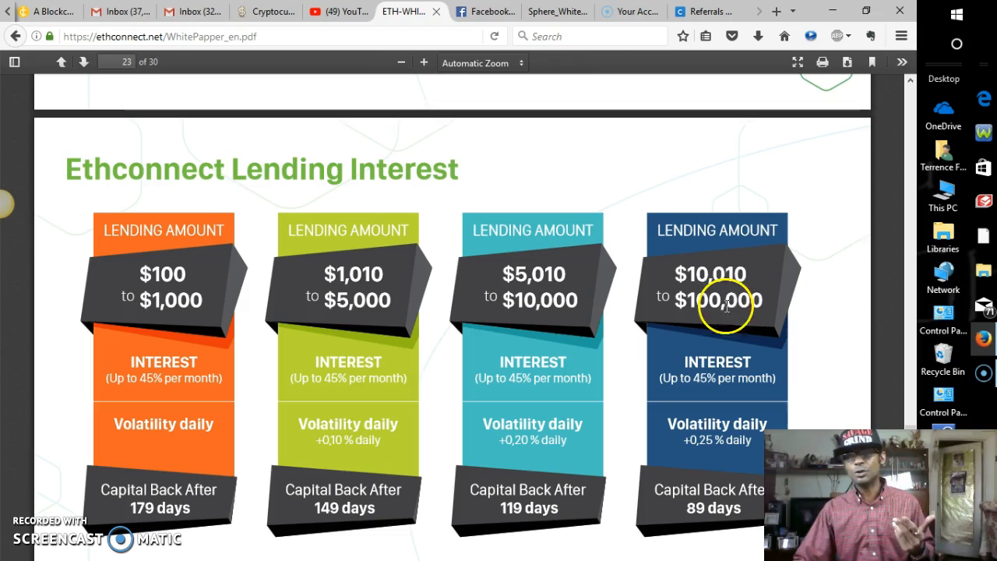
mouse_move(723, 323)
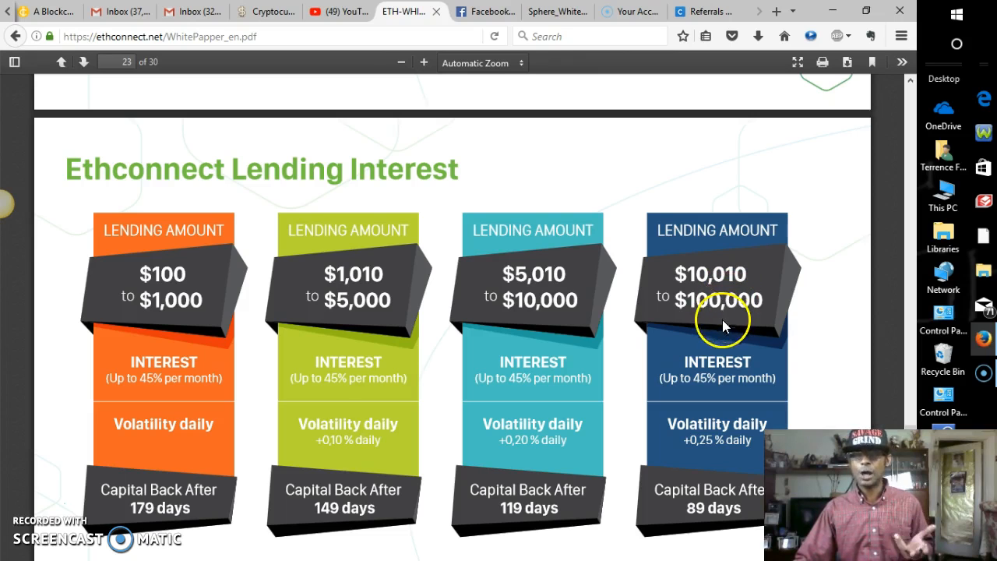
mouse_move(724, 378)
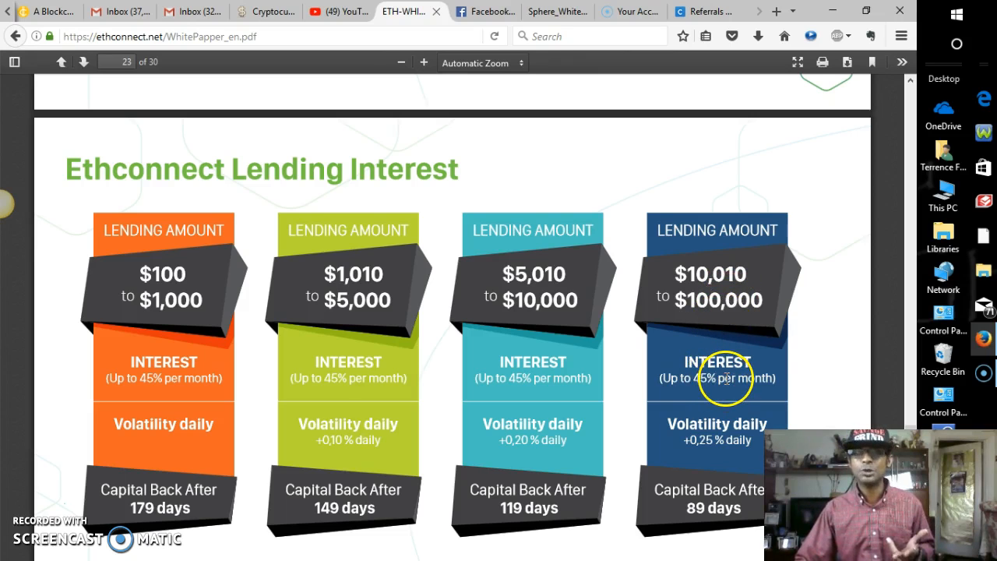
mouse_move(701, 455)
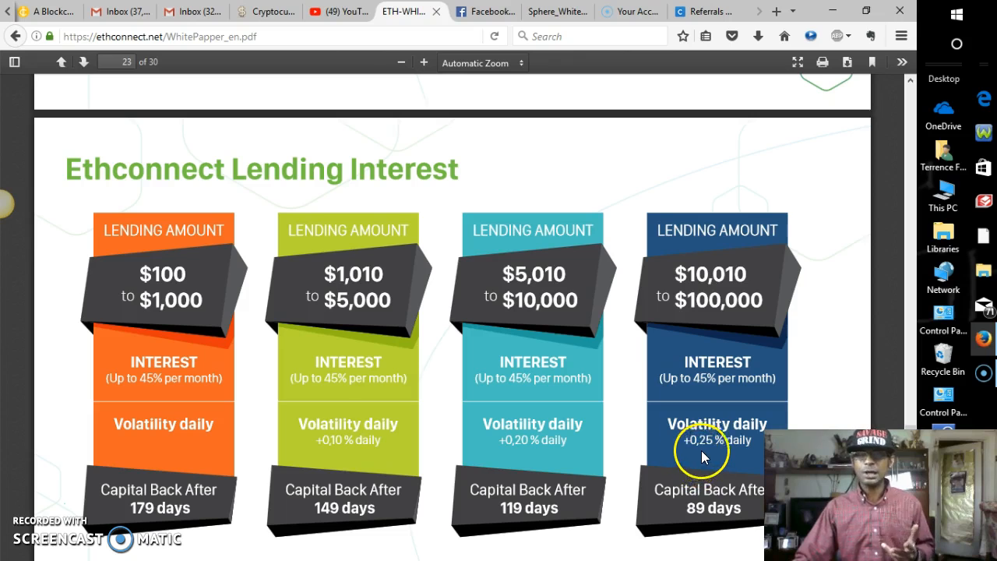
mouse_move(701, 498)
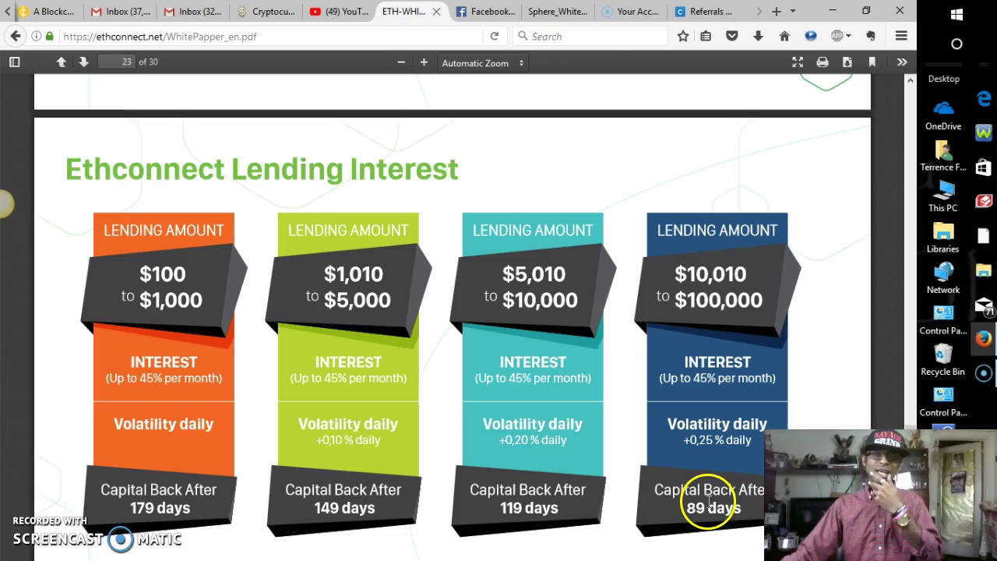
scroll(down, 3)
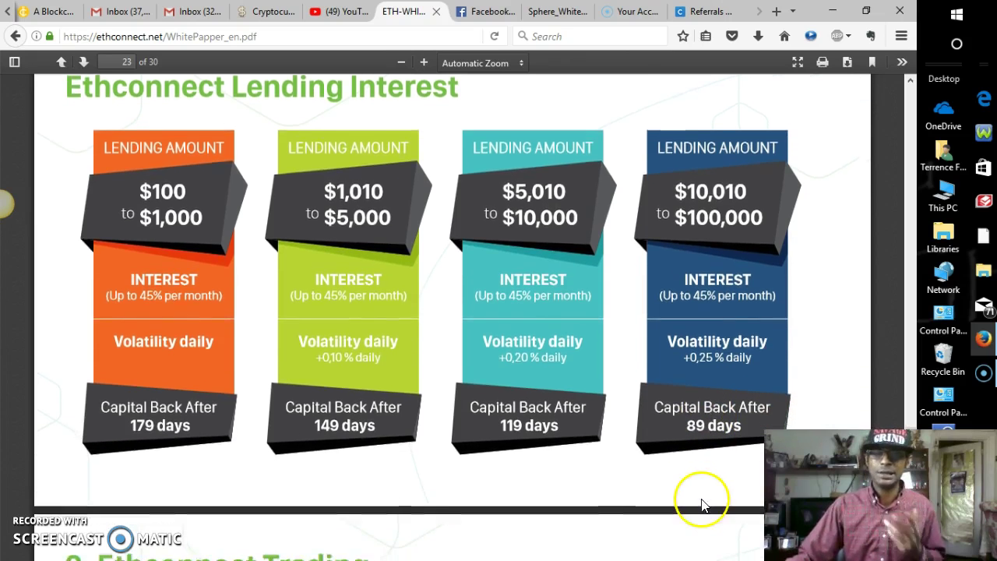
- Scroll through page 24, Ethconnect Trading, on toward page 25, Ethconnect Staking
scroll(down, 3)
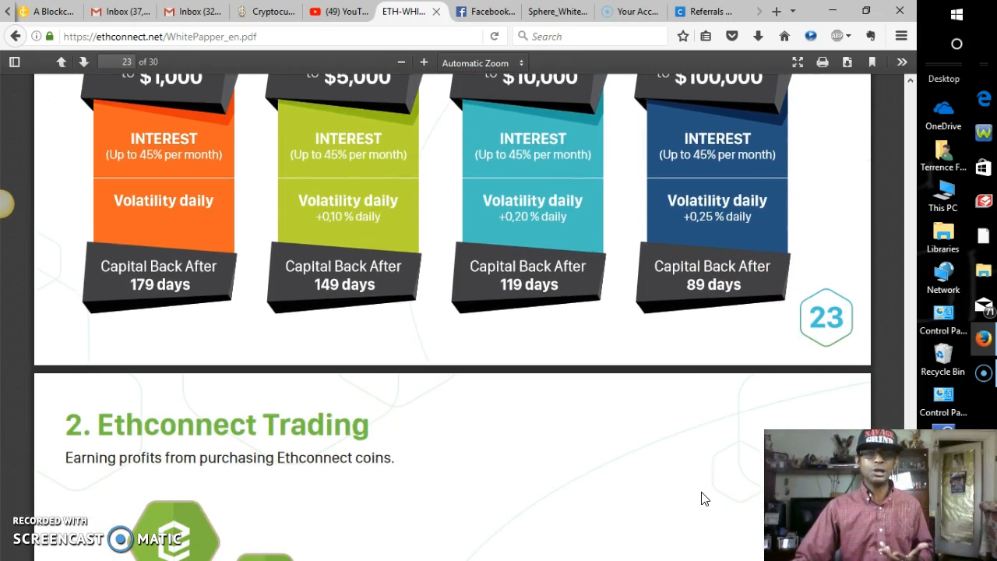
scroll(down, 3)
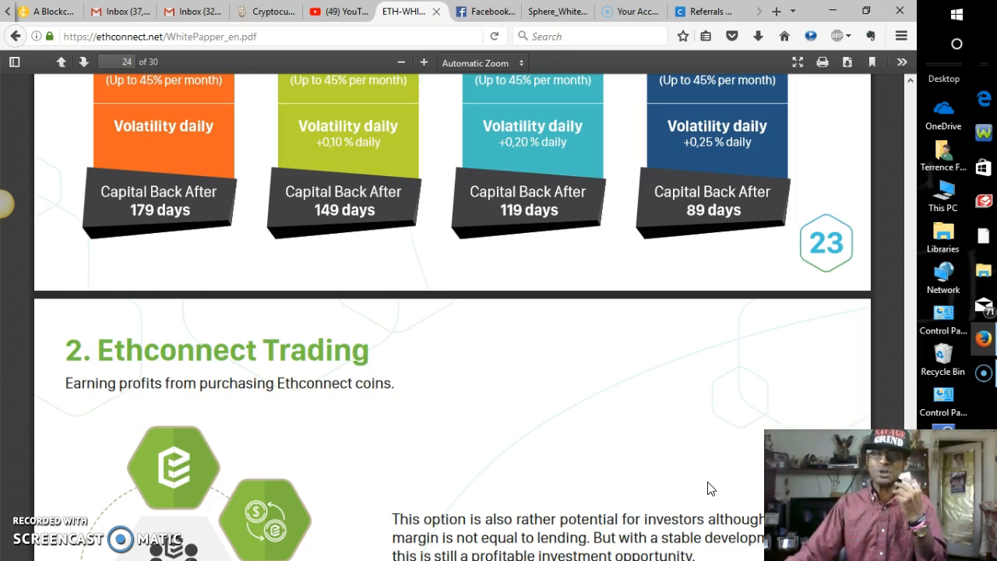
click(709, 475)
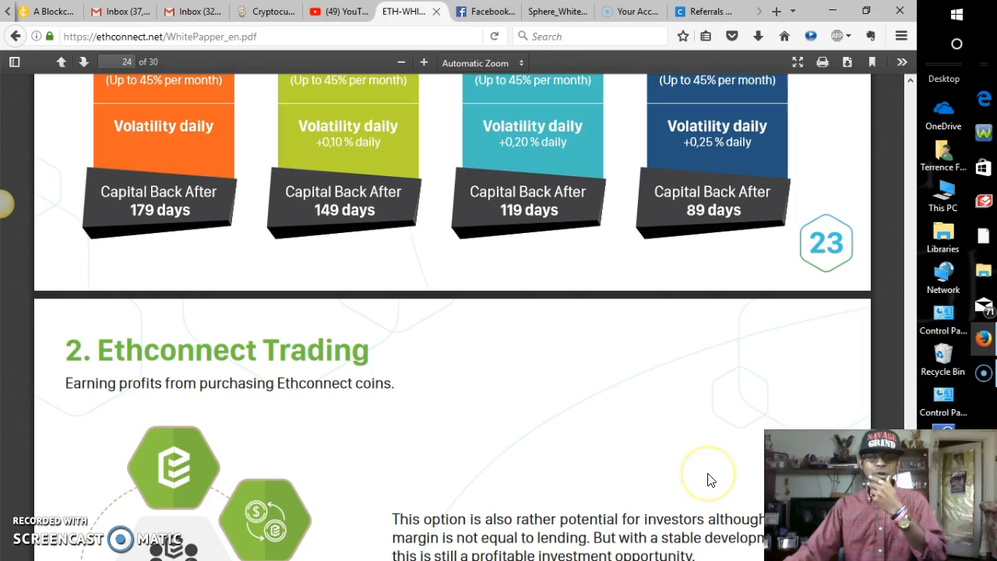
mouse_move(709, 477)
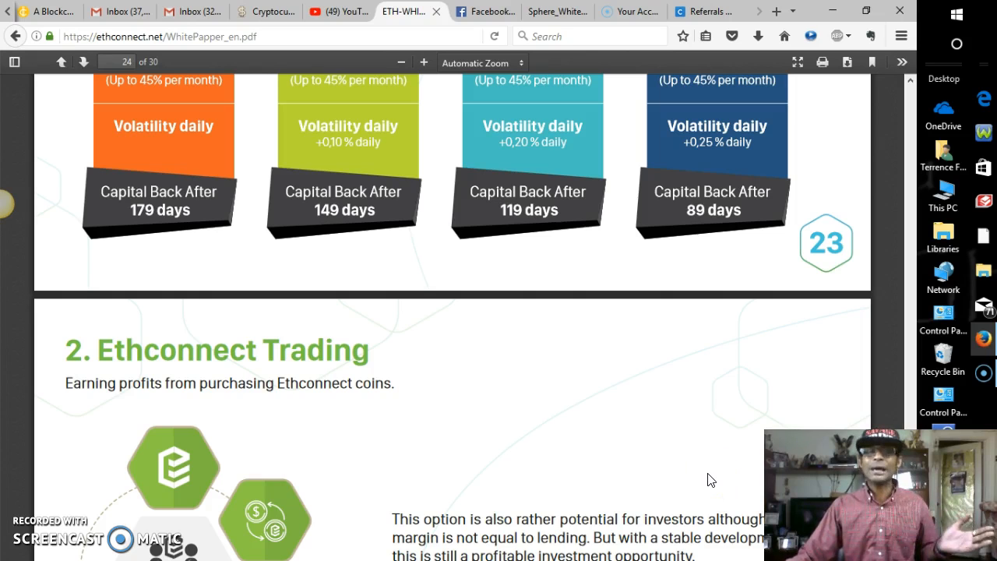
scroll(down, 3)
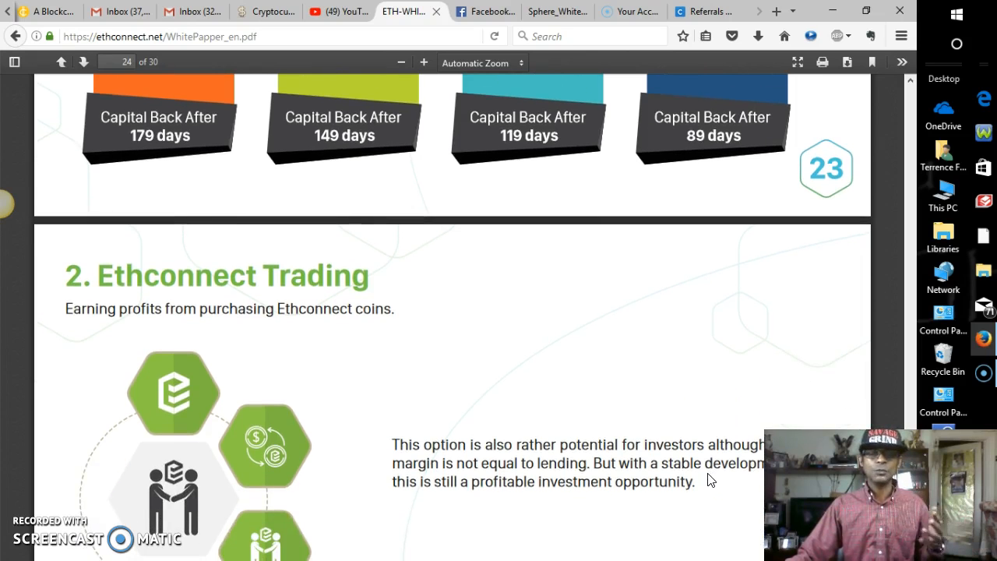
scroll(down, 3)
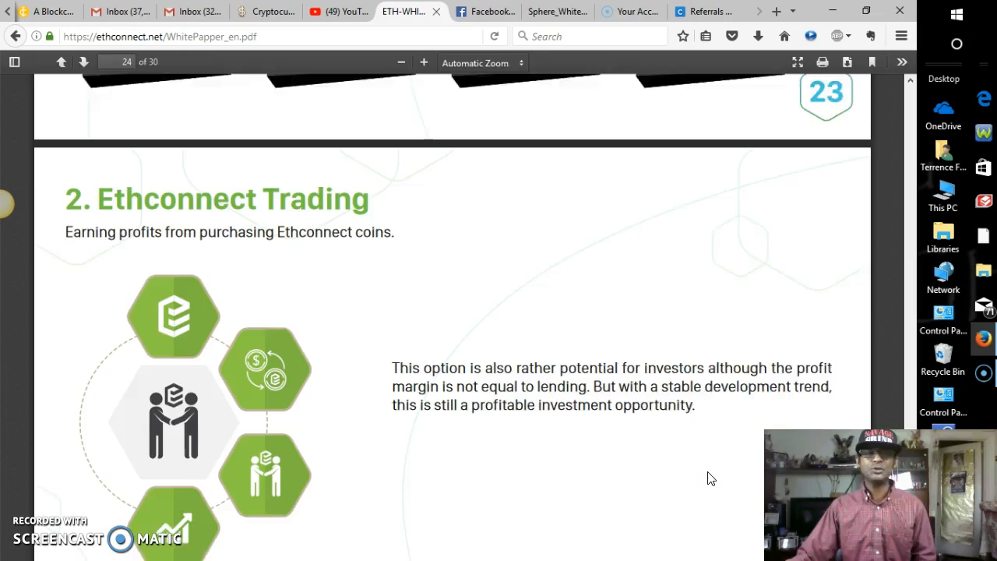
scroll(up, 3)
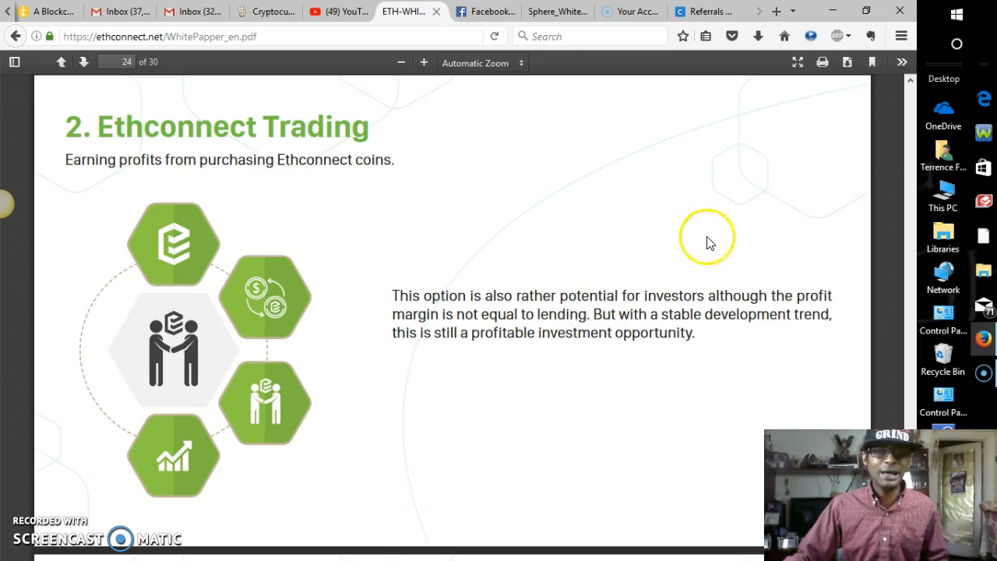
mouse_move(544, 187)
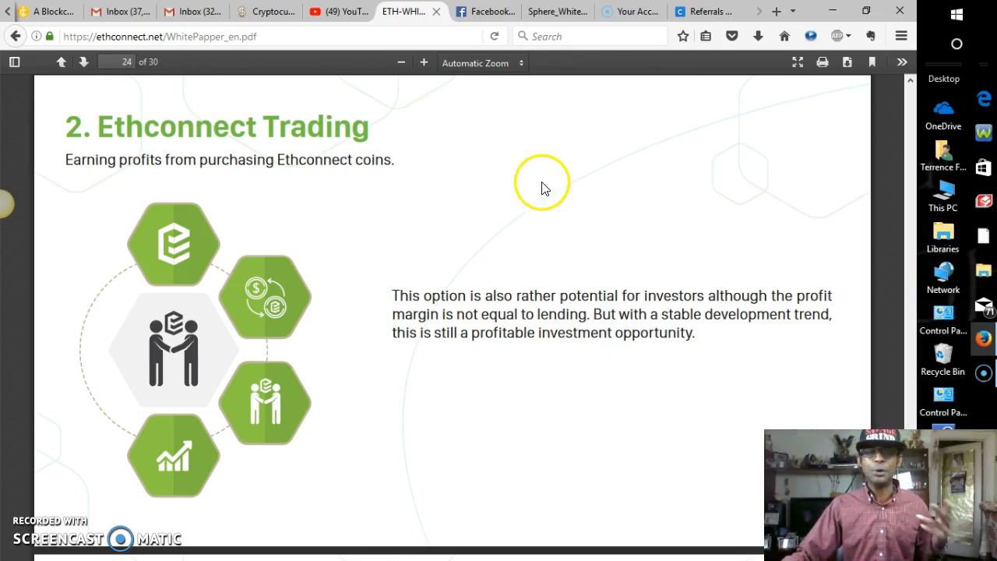
mouse_move(492, 312)
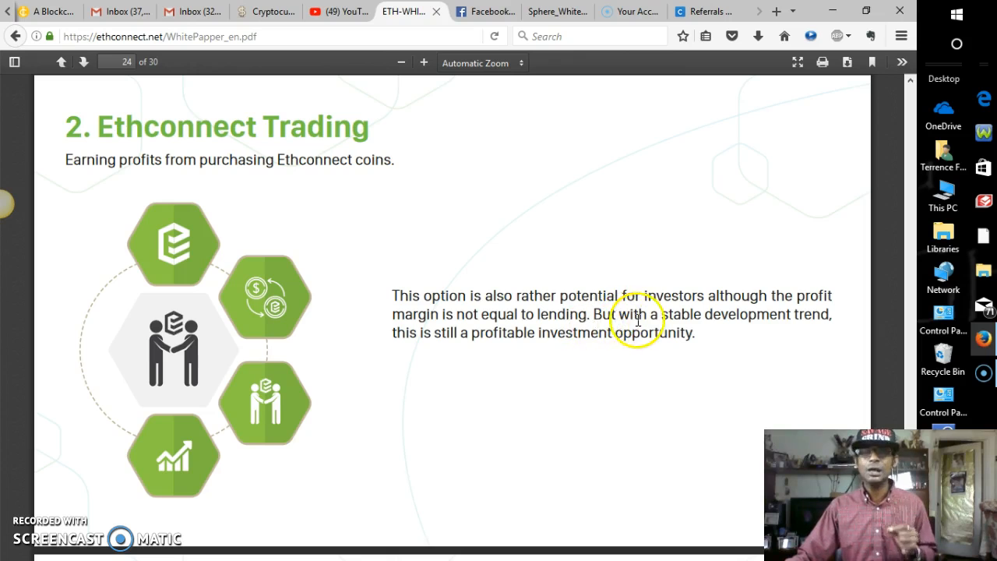
mouse_move(755, 339)
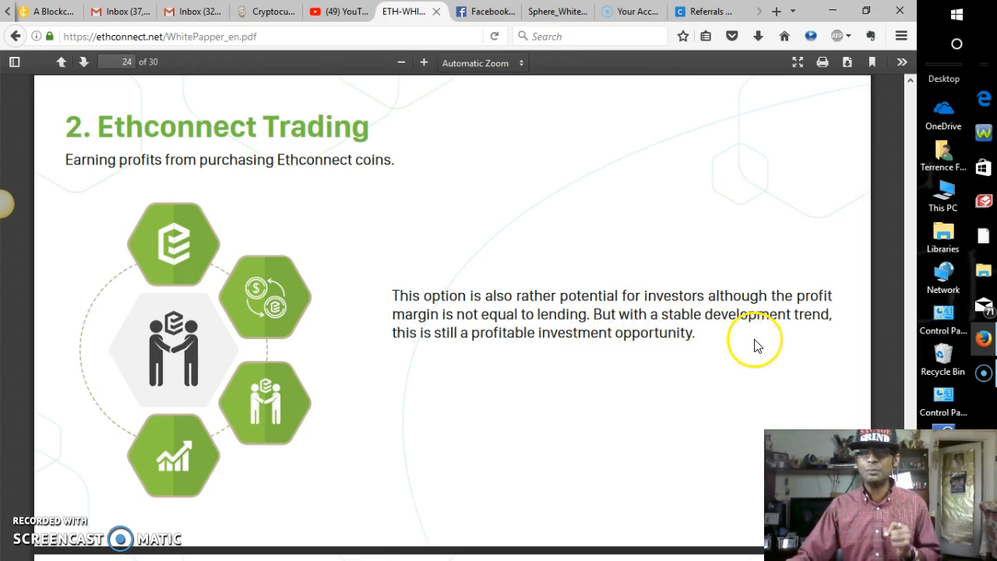
mouse_move(569, 366)
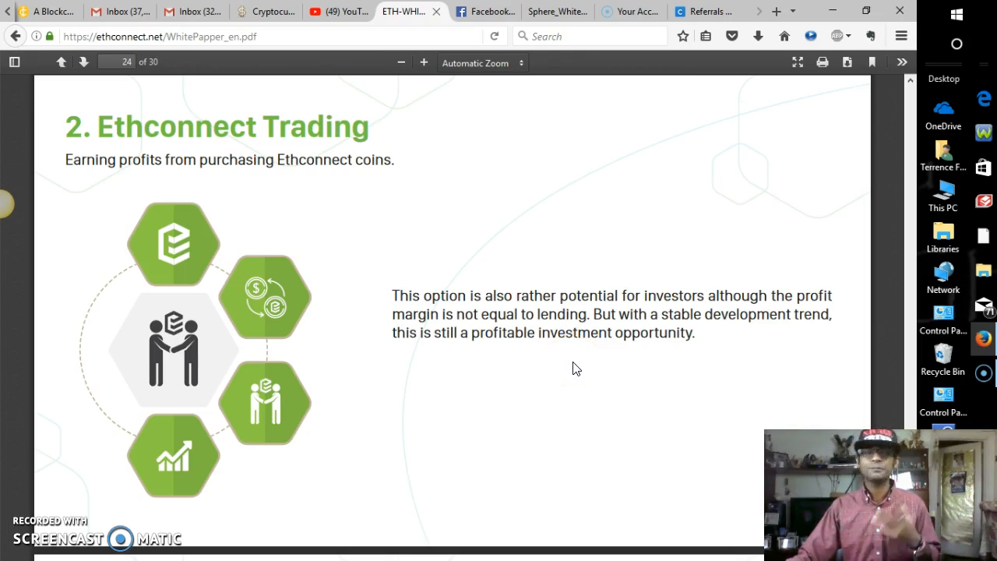
mouse_move(566, 364)
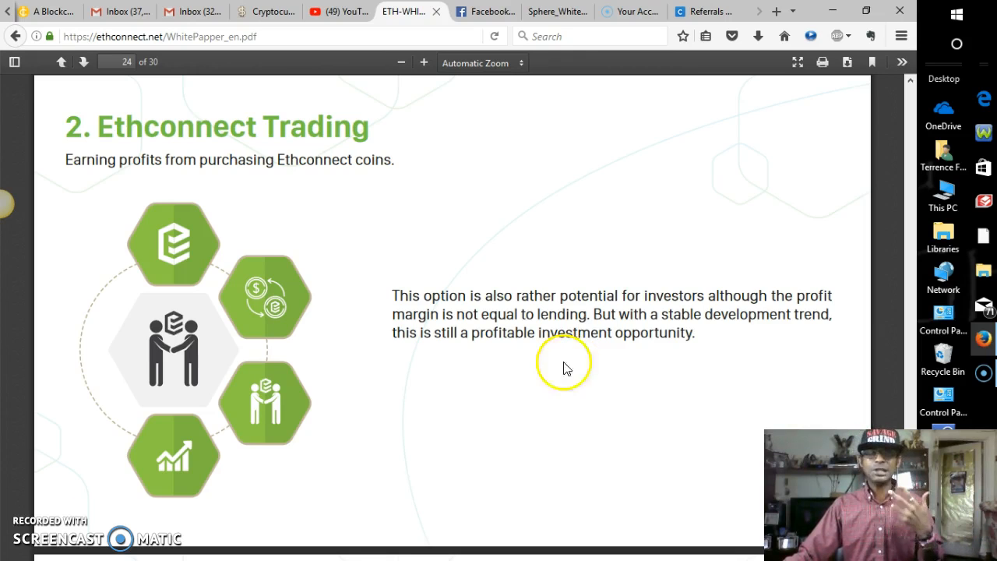
scroll(down, 3)
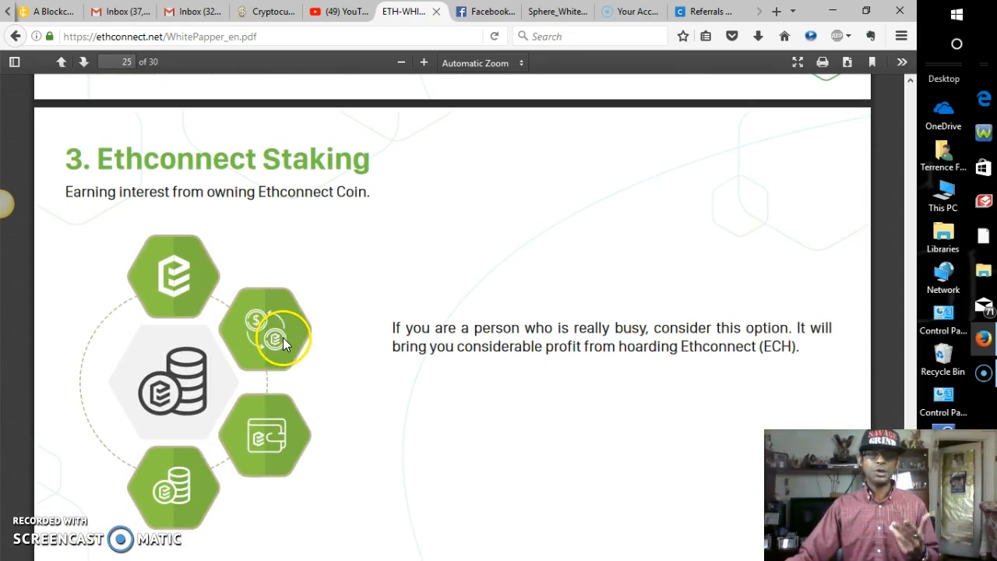
mouse_move(265, 215)
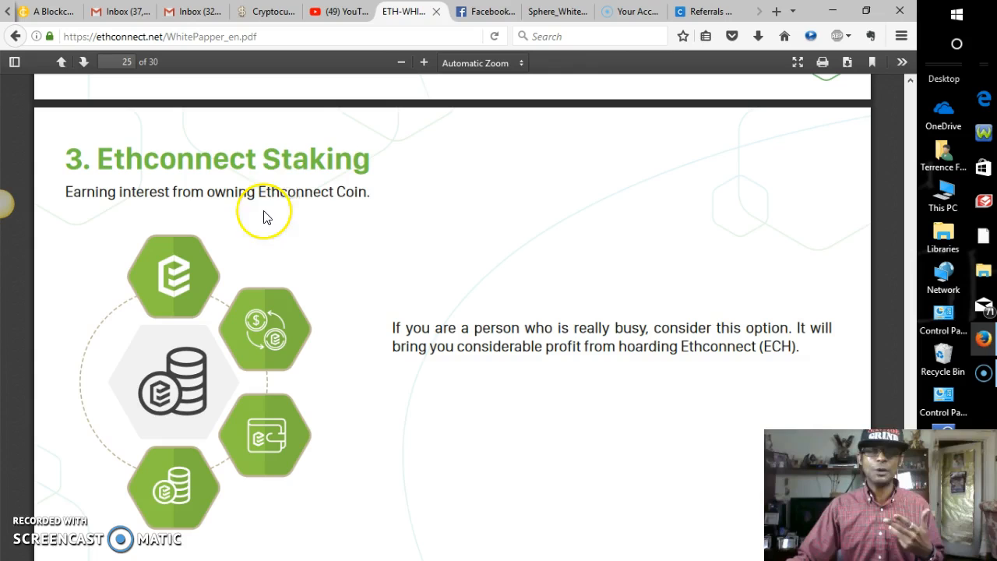
mouse_move(165, 147)
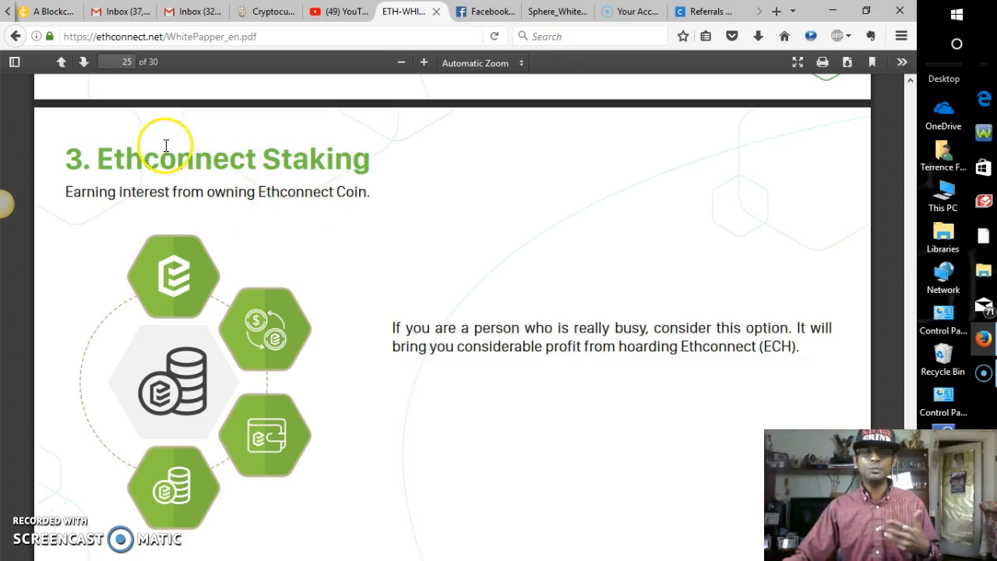
- Scroll through page 25, Staking, until page 26, Ethconnect Mining, appears
scroll(down, 3)
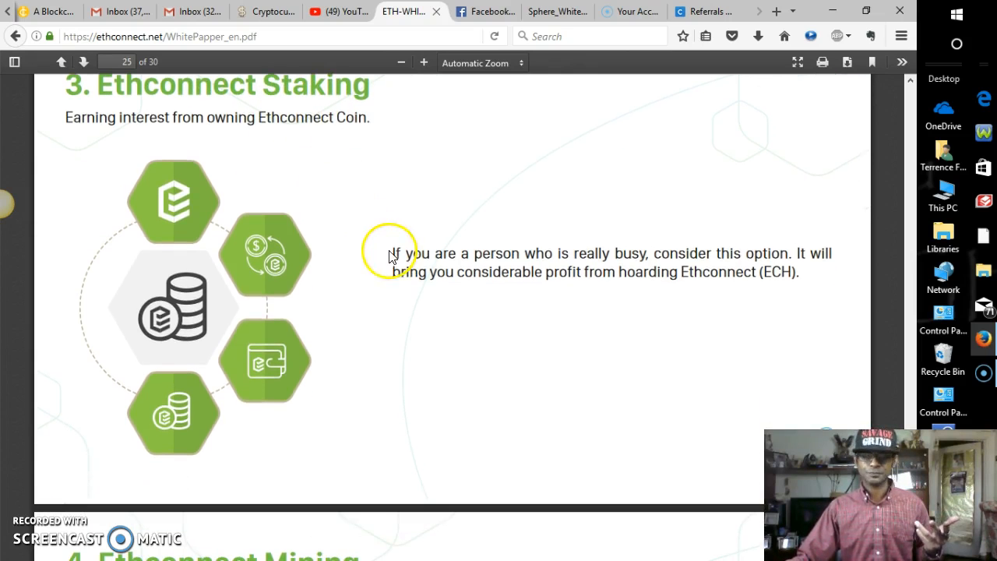
mouse_move(576, 274)
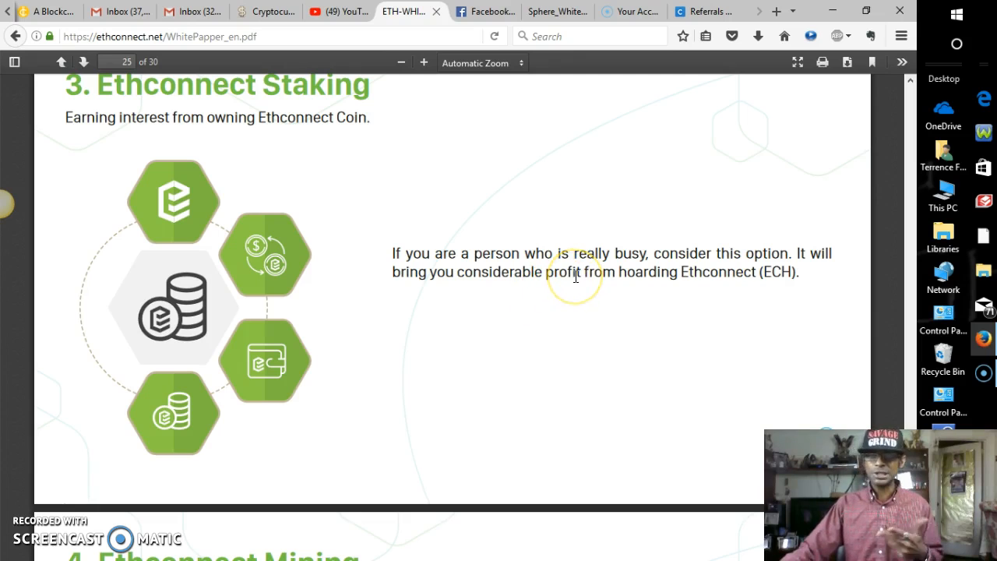
mouse_move(591, 297)
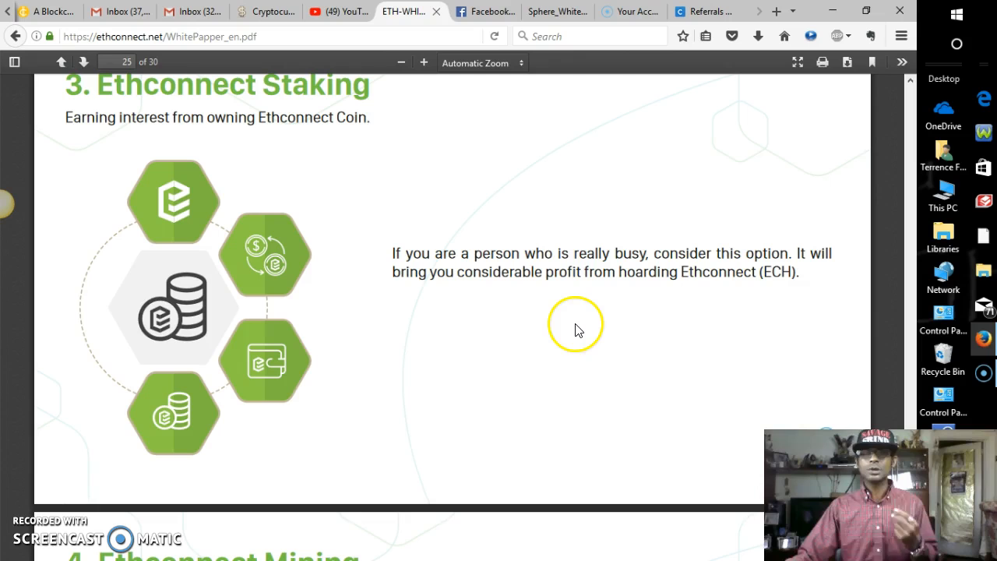
mouse_move(684, 299)
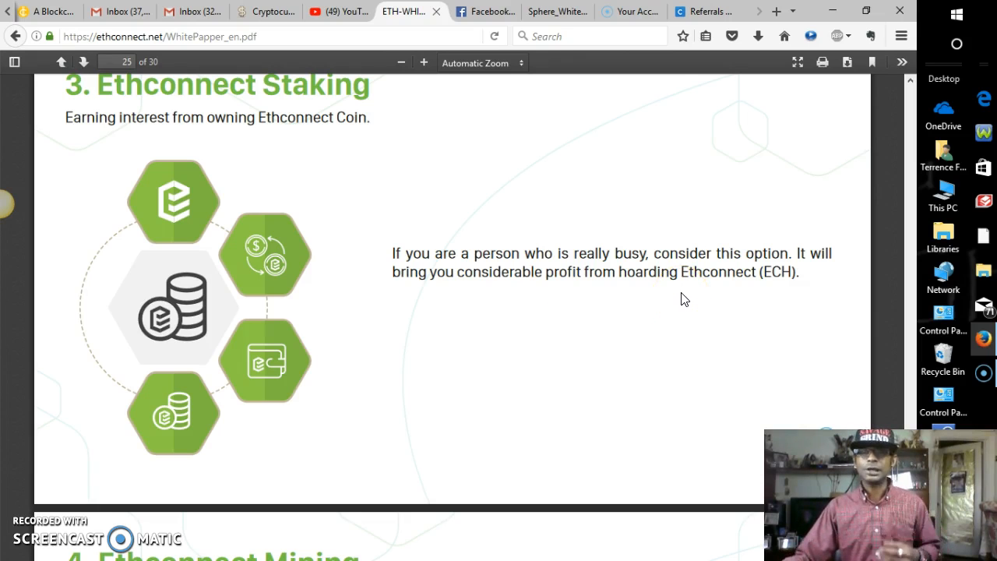
scroll(down, 3)
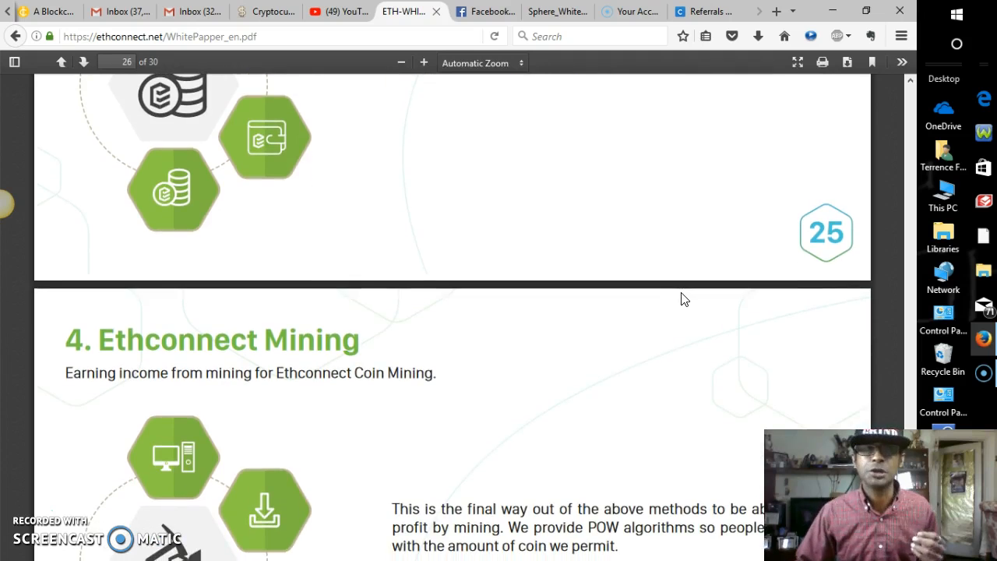
- Read through page 26, Mining, until "Opportunity to earn profit via the network" begins below
scroll(down, 3)
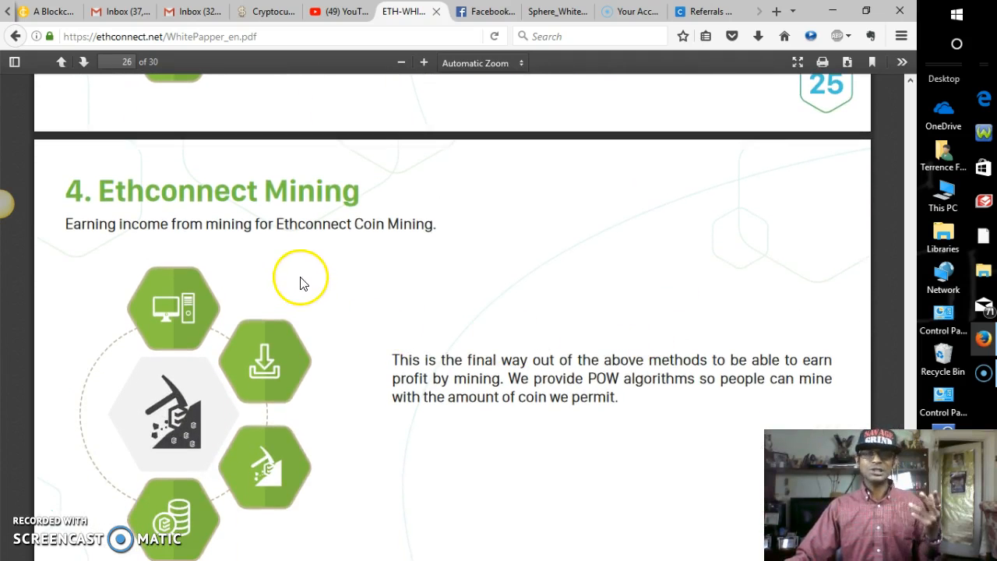
mouse_move(280, 243)
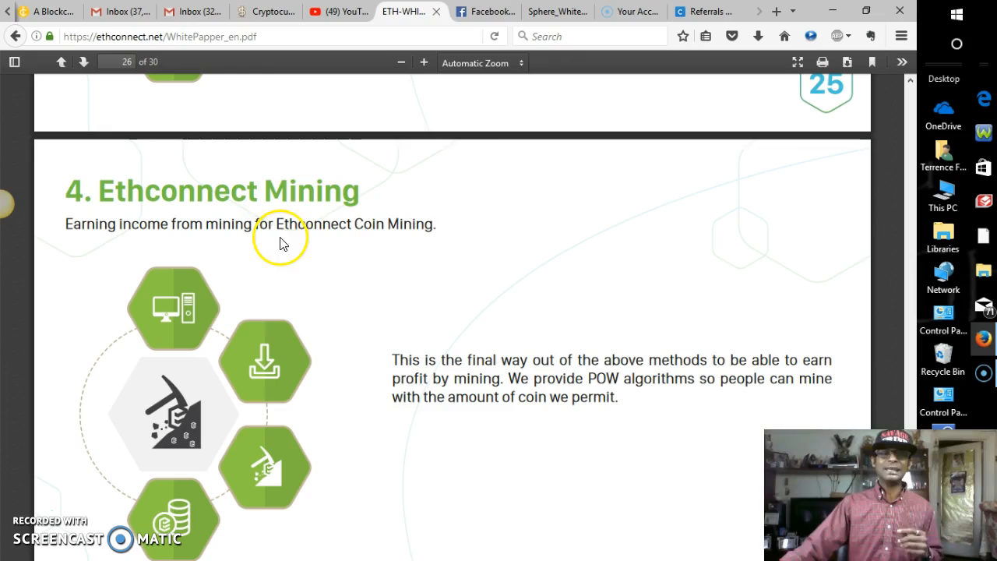
scroll(down, 3)
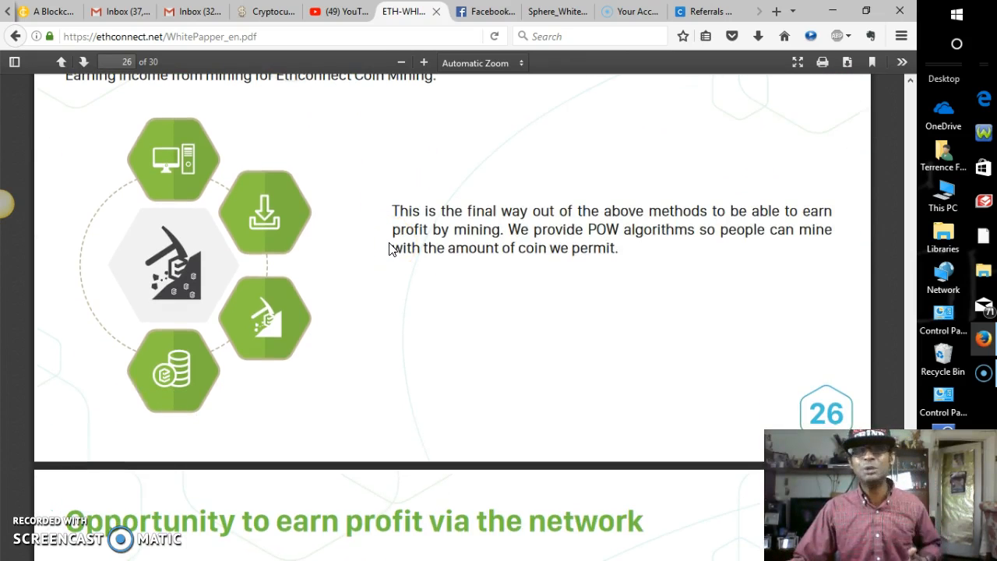
scroll(up, 3)
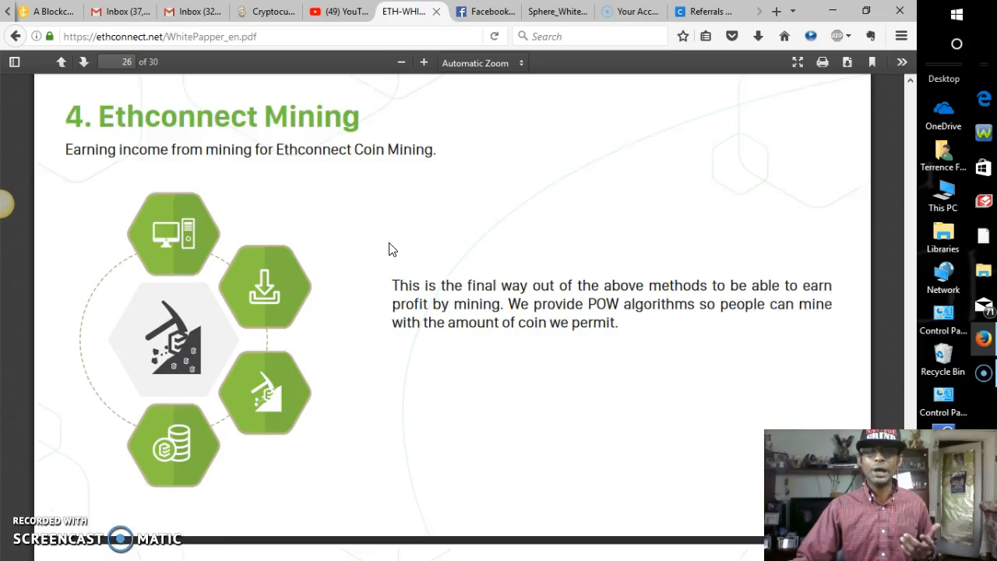
scroll(down, 3)
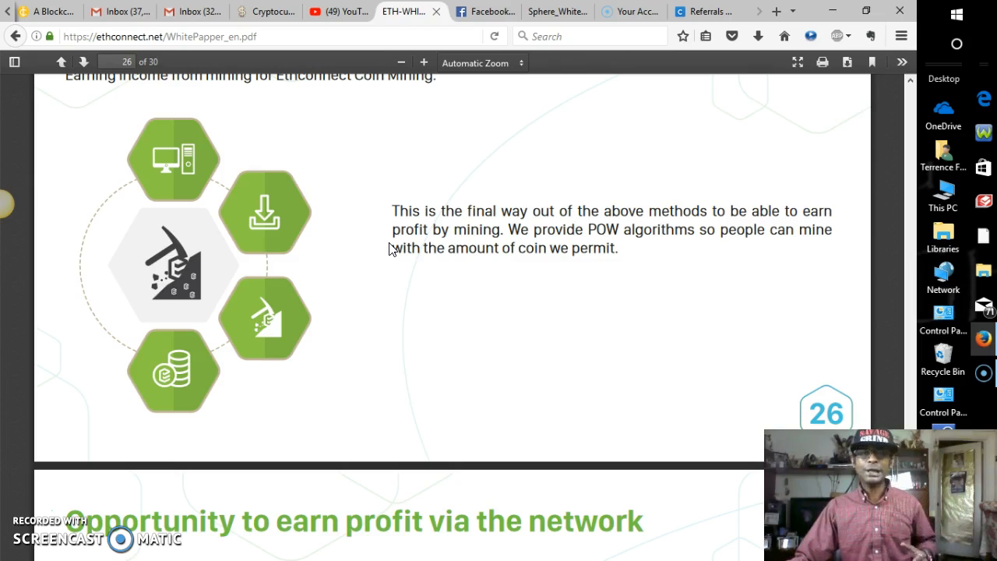
scroll(up, 3)
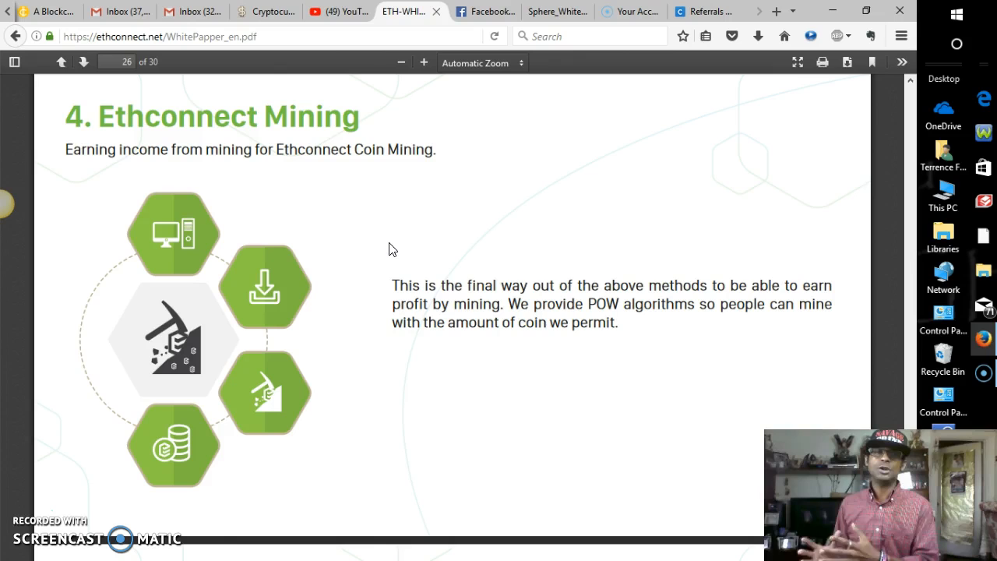
mouse_move(354, 221)
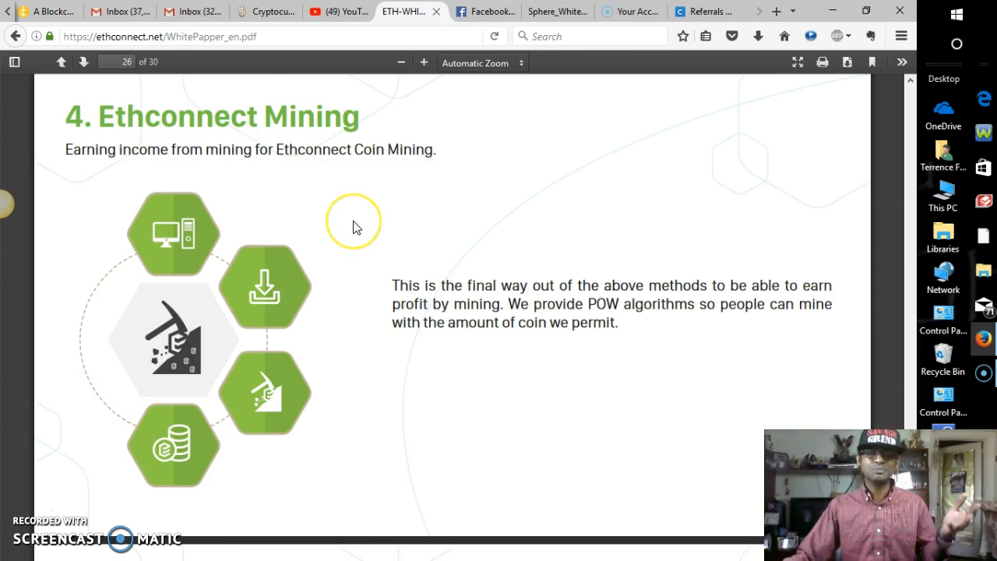
mouse_move(377, 256)
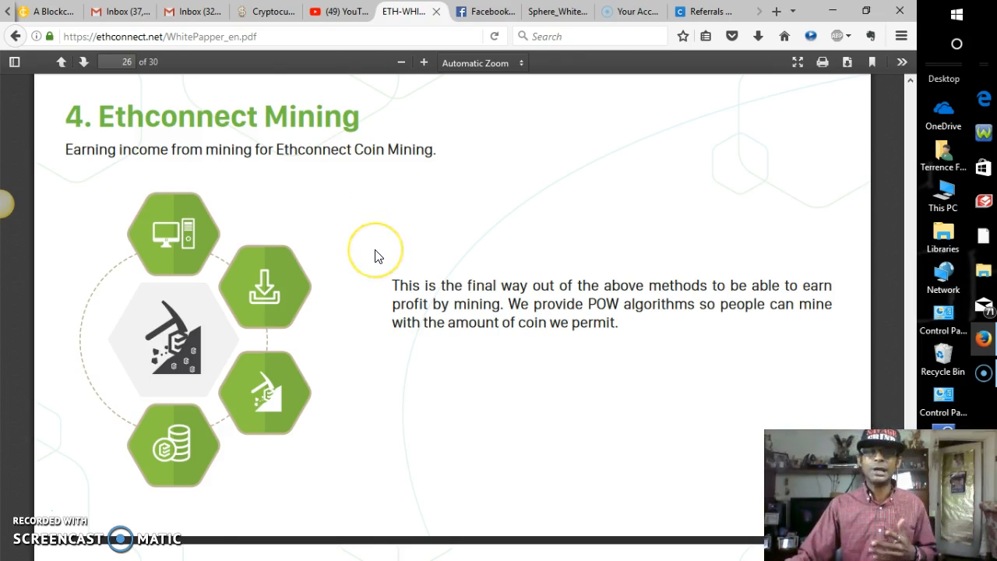
mouse_move(375, 255)
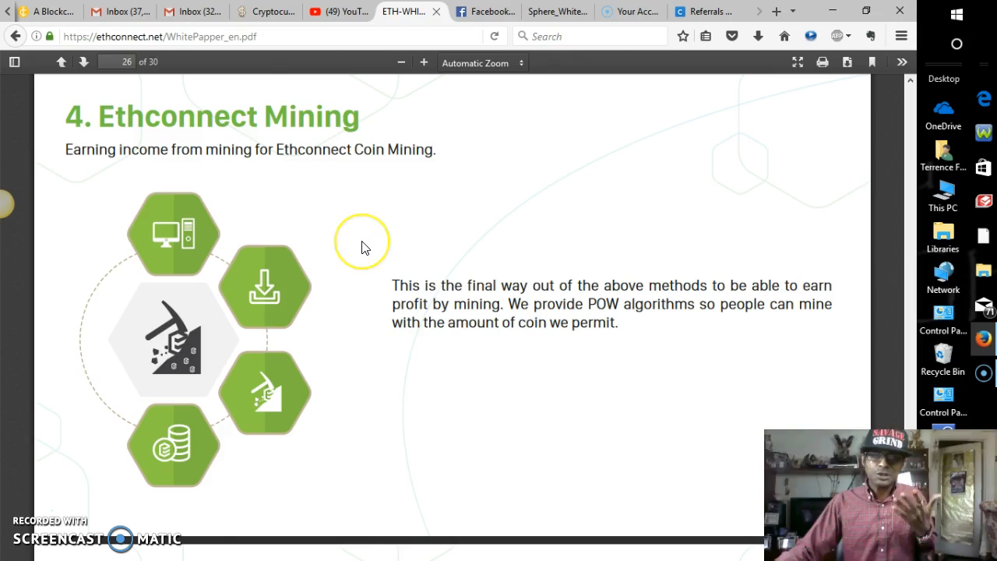
mouse_move(366, 247)
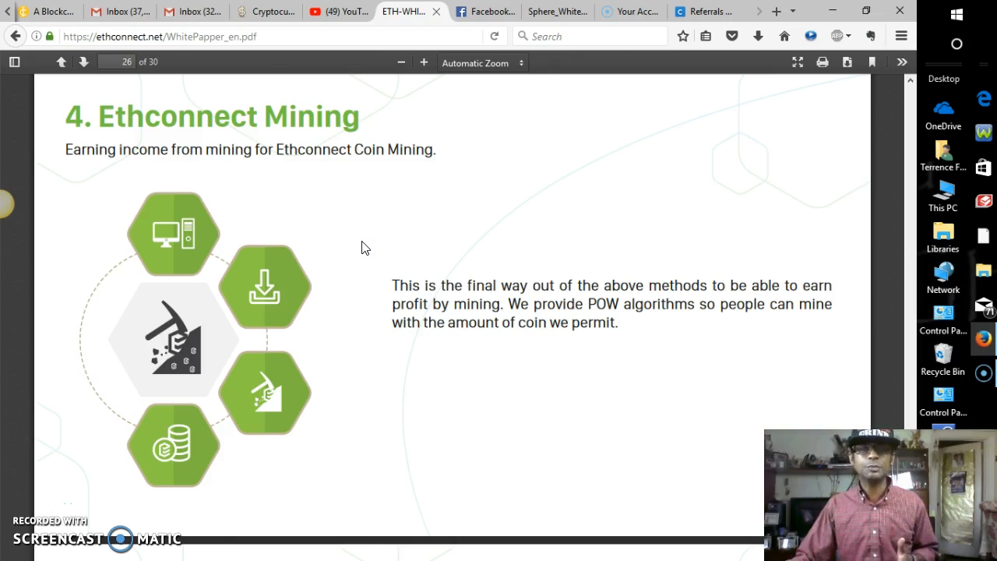
scroll(down, 3)
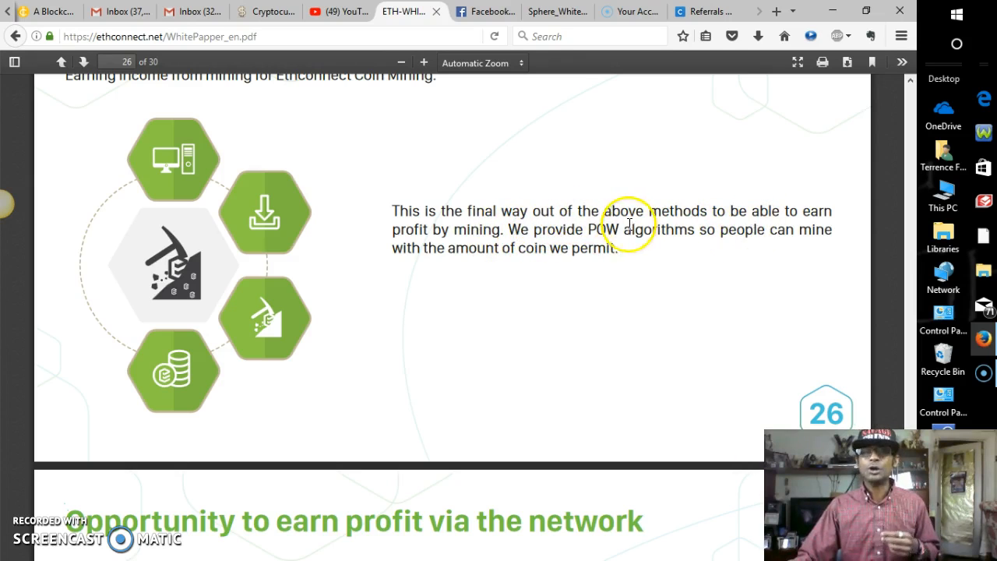
mouse_move(594, 246)
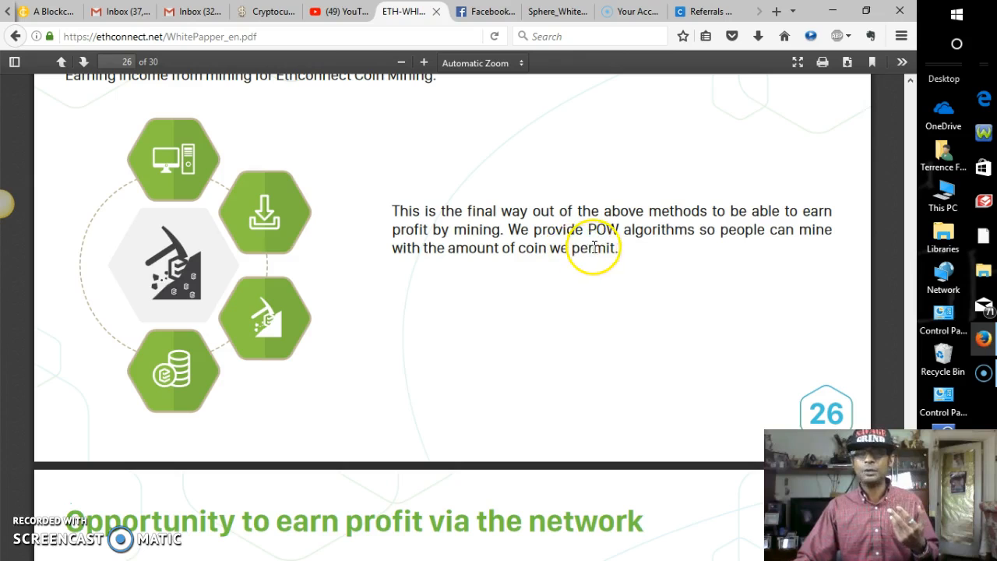
mouse_move(716, 249)
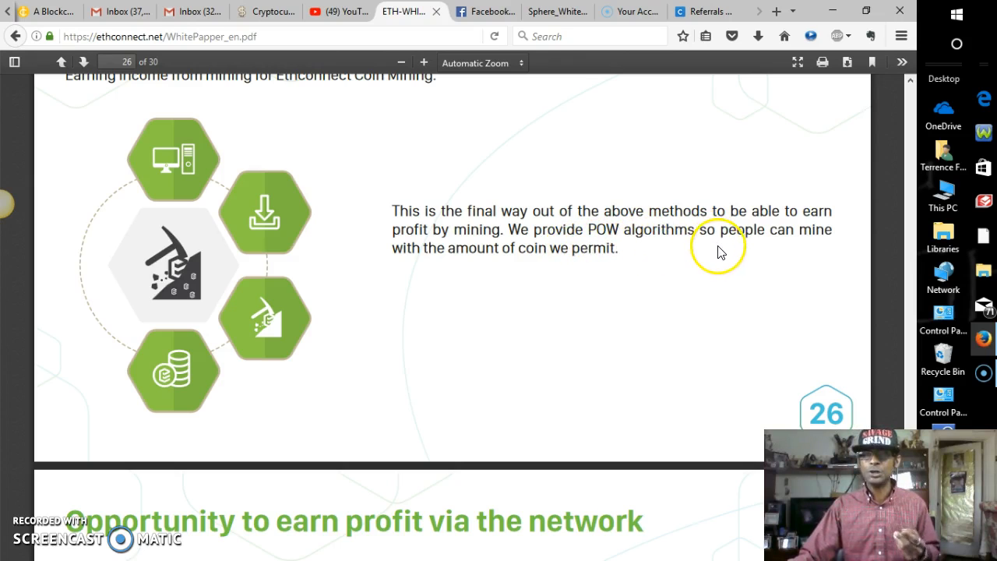
mouse_move(510, 246)
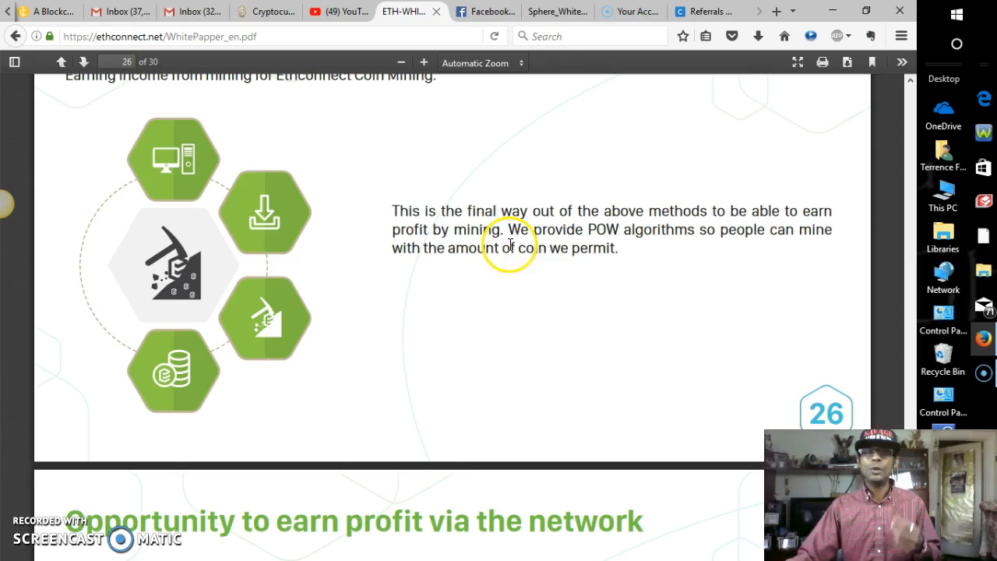
mouse_move(542, 249)
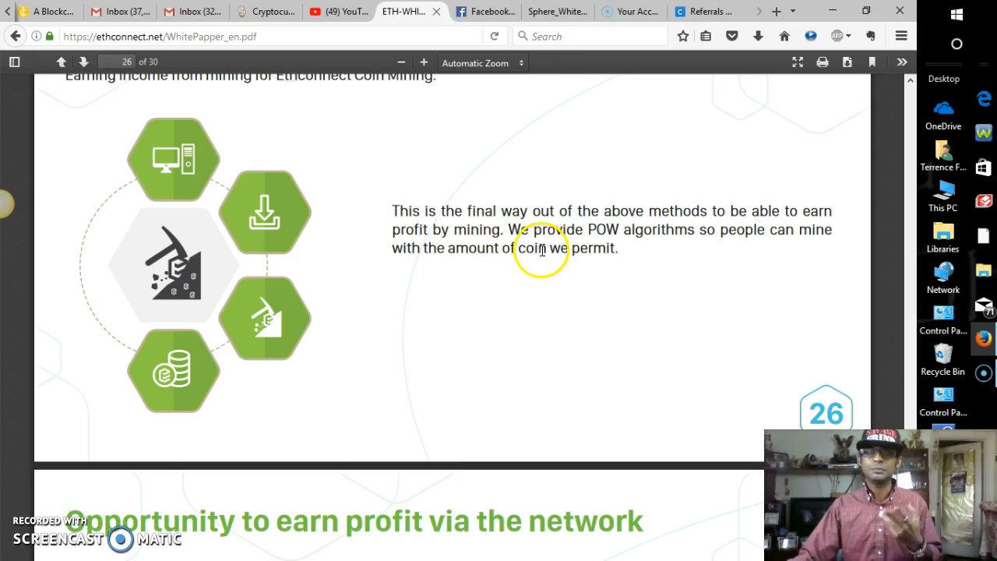
scroll(down, 3)
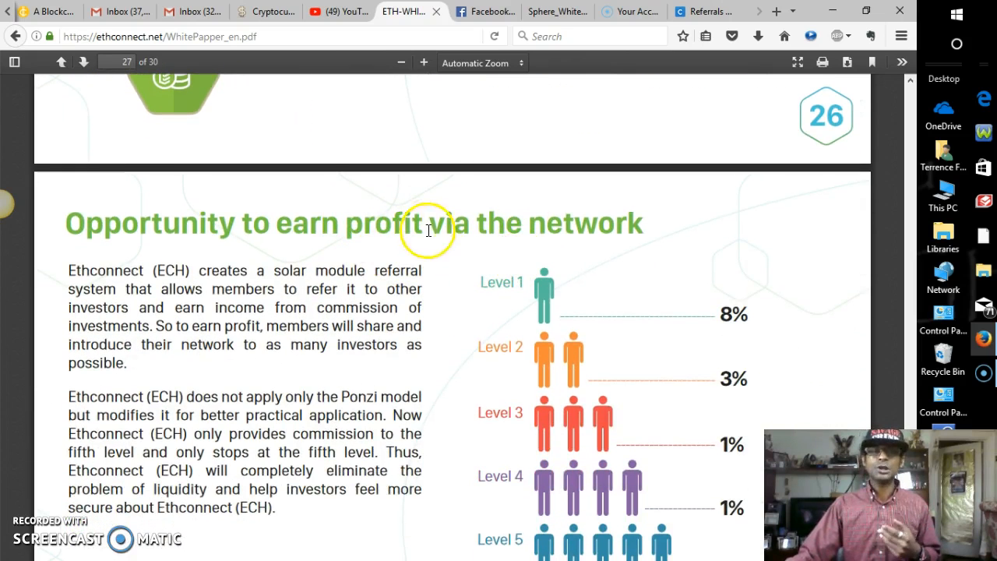
scroll(down, 3)
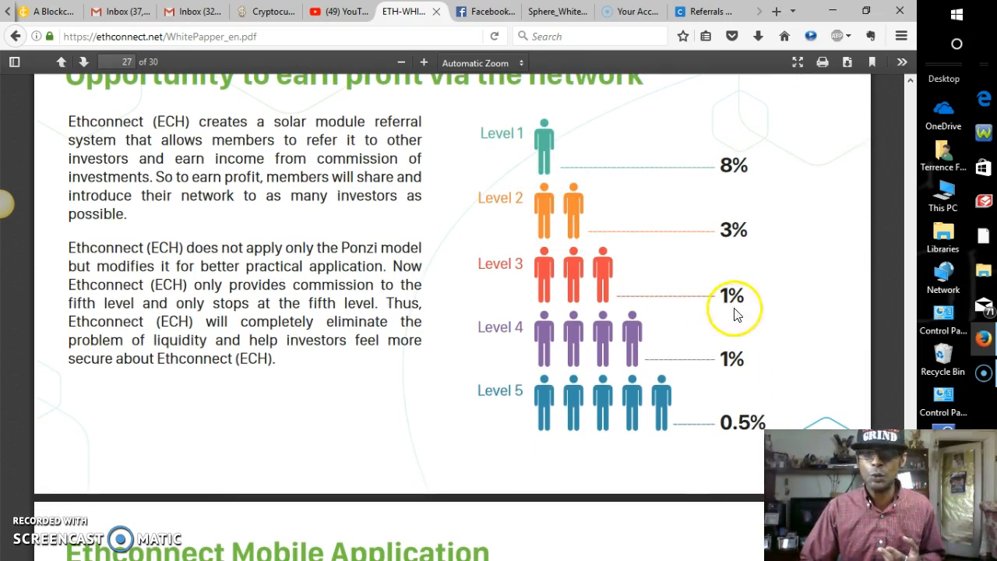
mouse_move(246, 267)
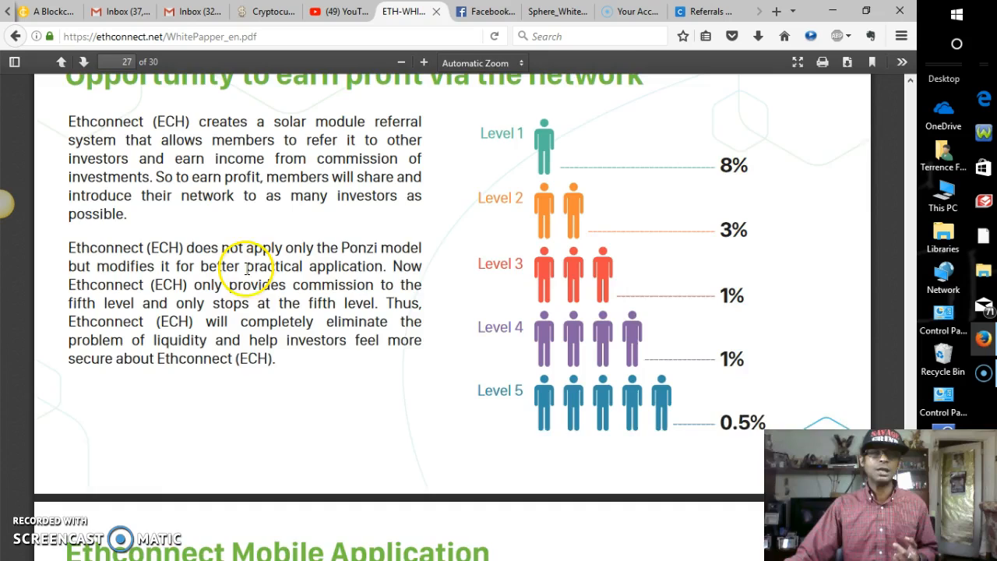
scroll(up, 3)
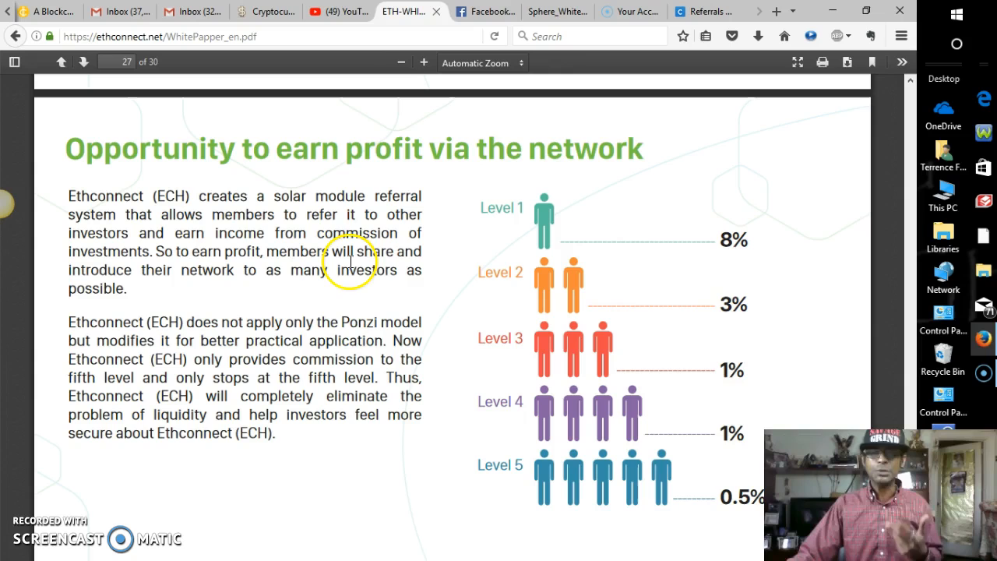
mouse_move(345, 258)
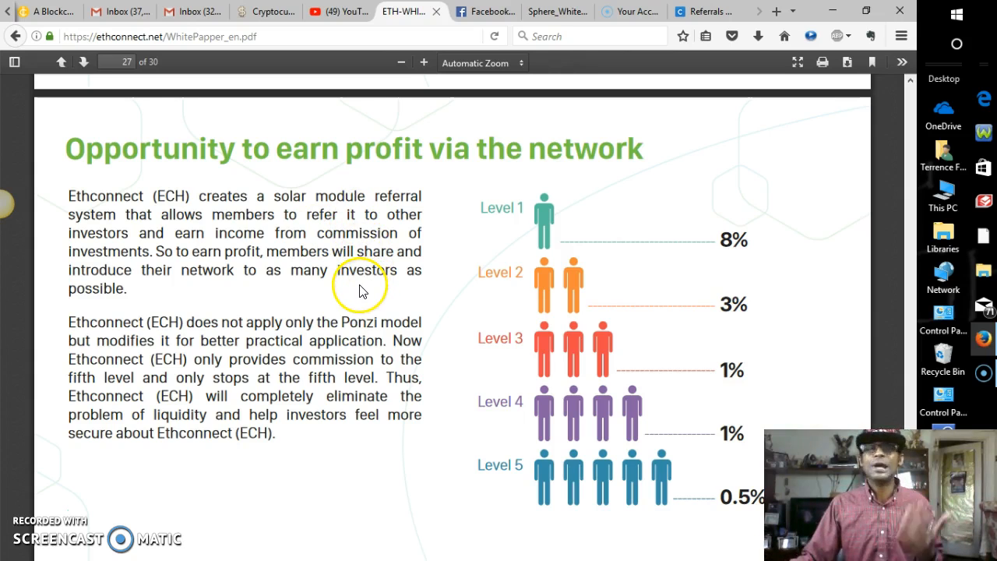
mouse_move(412, 345)
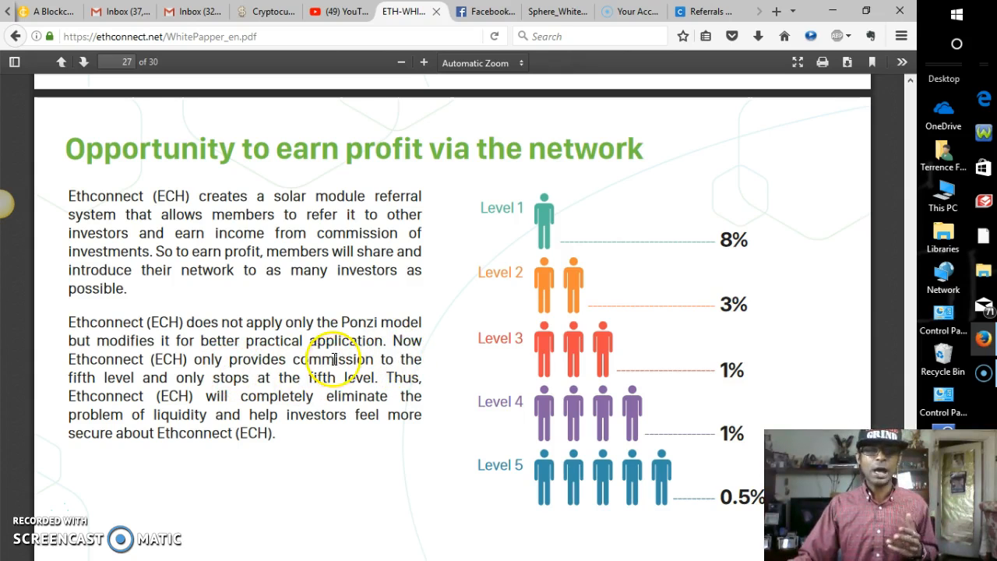
mouse_move(366, 387)
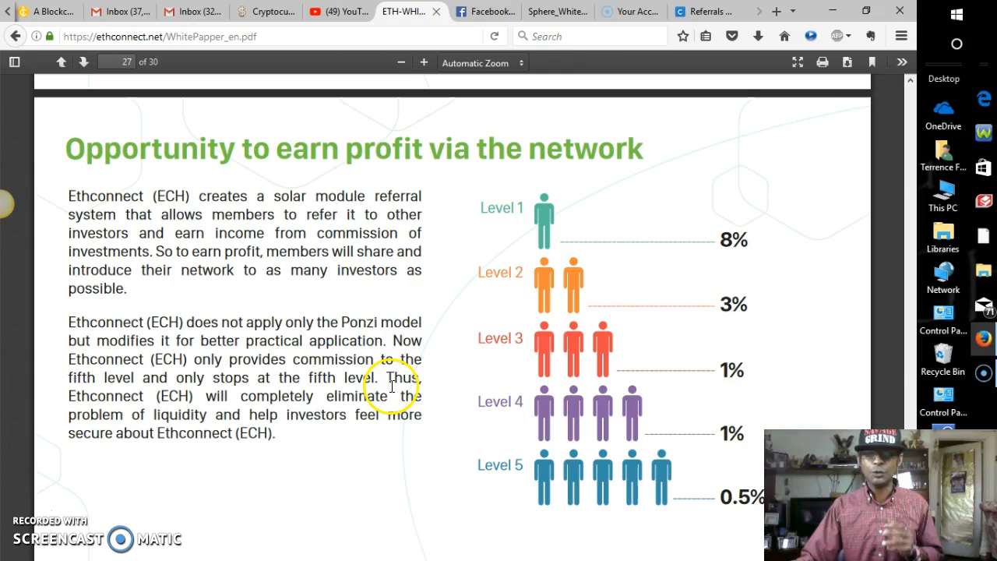
mouse_move(287, 418)
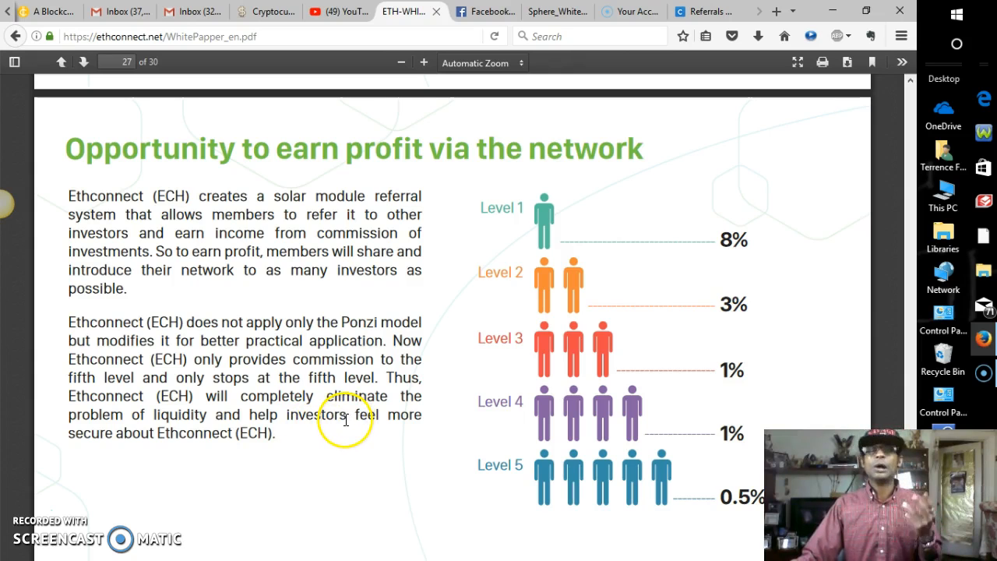
scroll(down, 3)
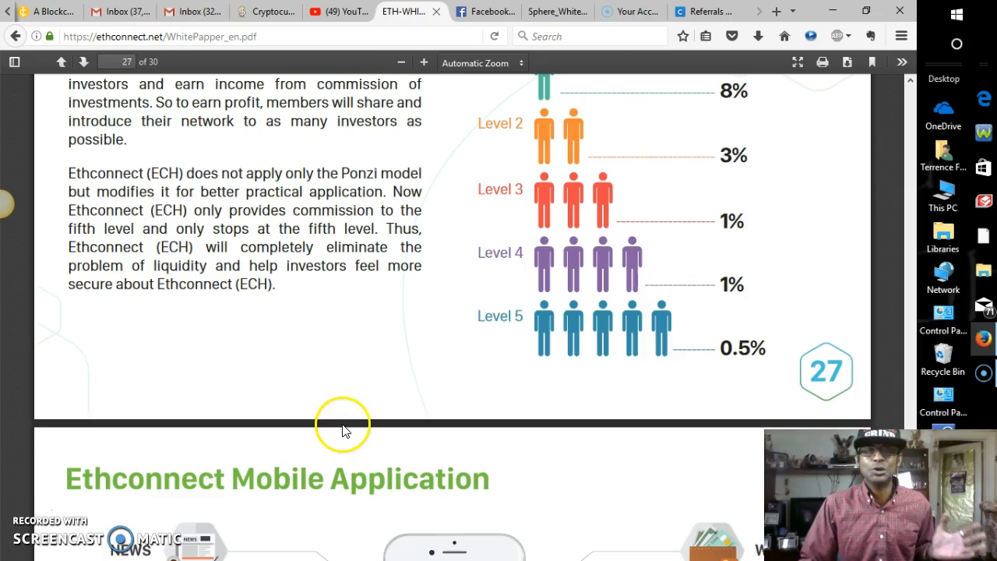
scroll(up, 3)
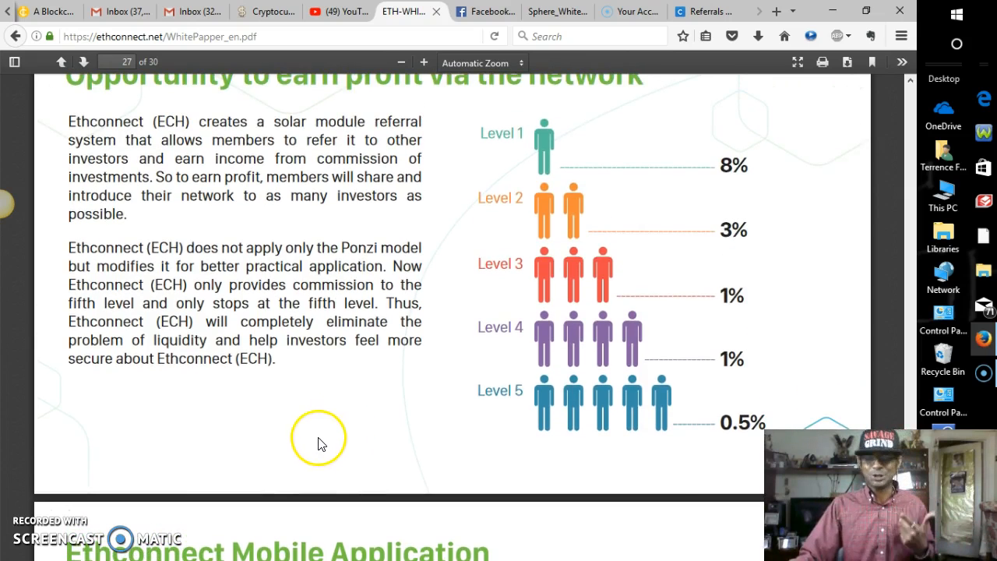
mouse_move(320, 443)
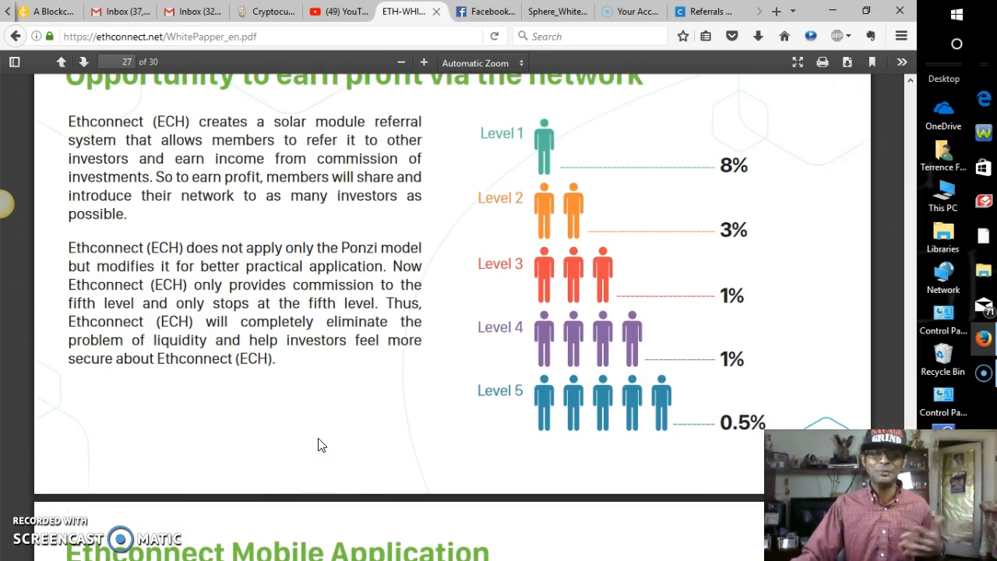
- Scroll through page 28, Mobile Application, onto page 29, Website Application
scroll(down, 3)
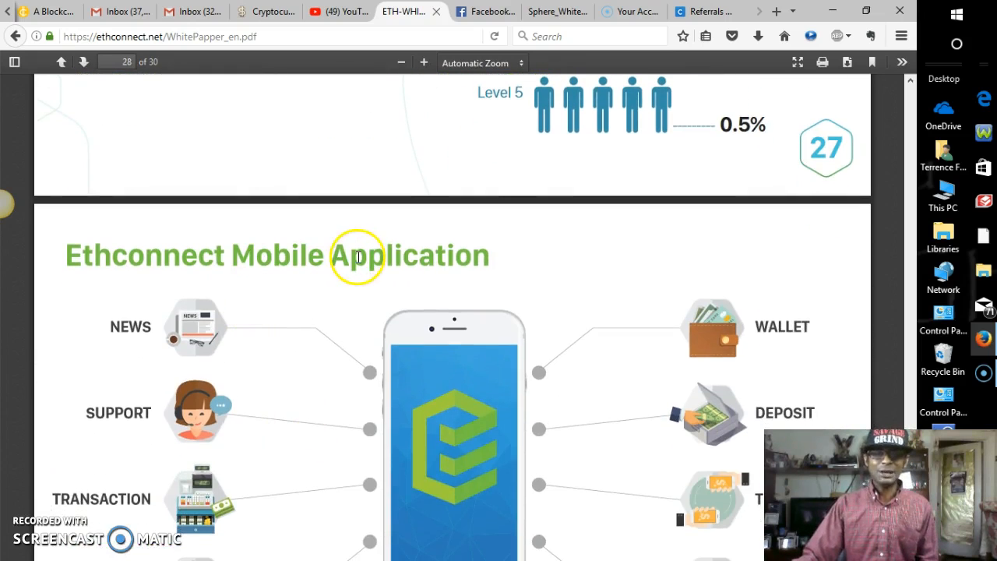
scroll(down, 3)
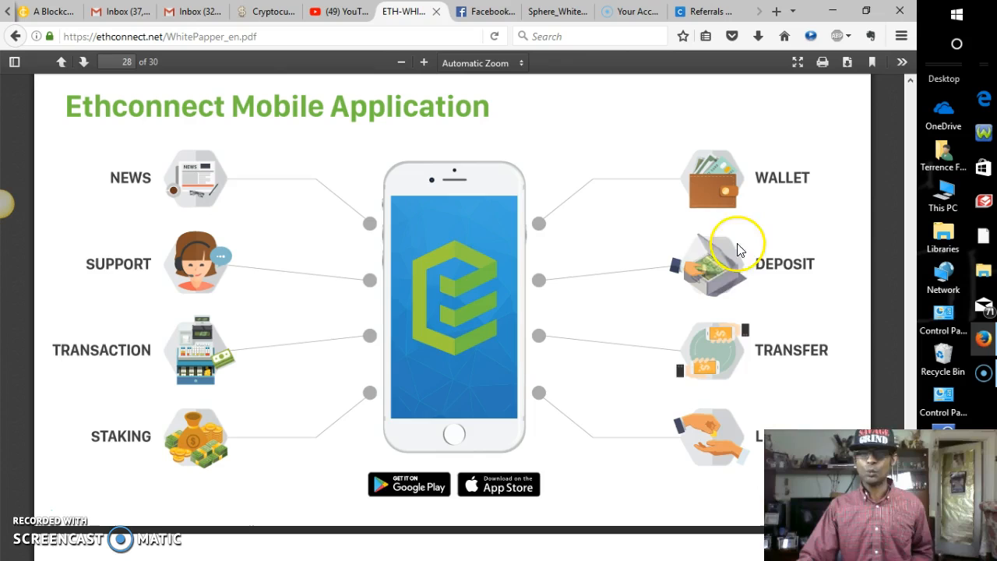
mouse_move(117, 405)
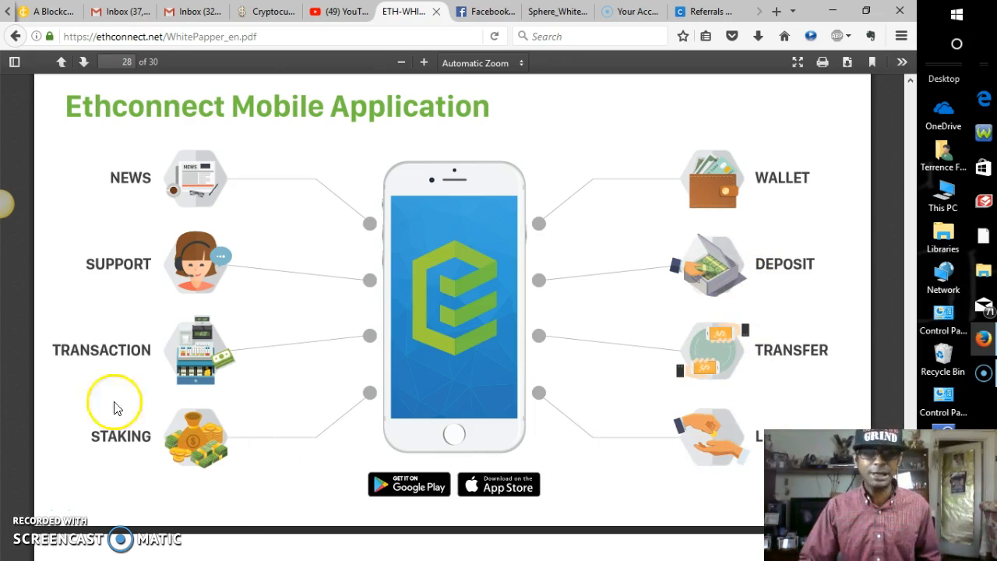
mouse_move(122, 365)
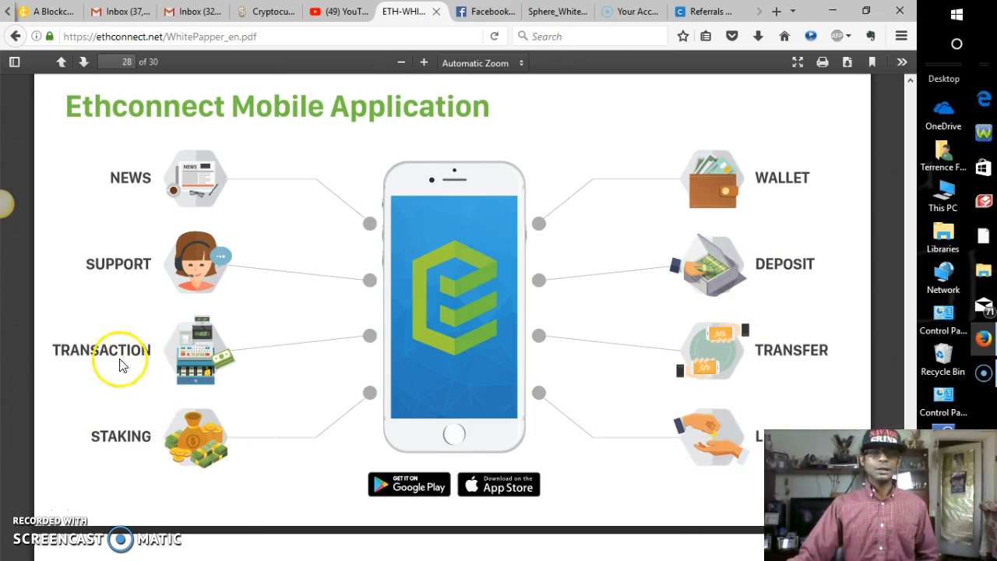
mouse_move(152, 371)
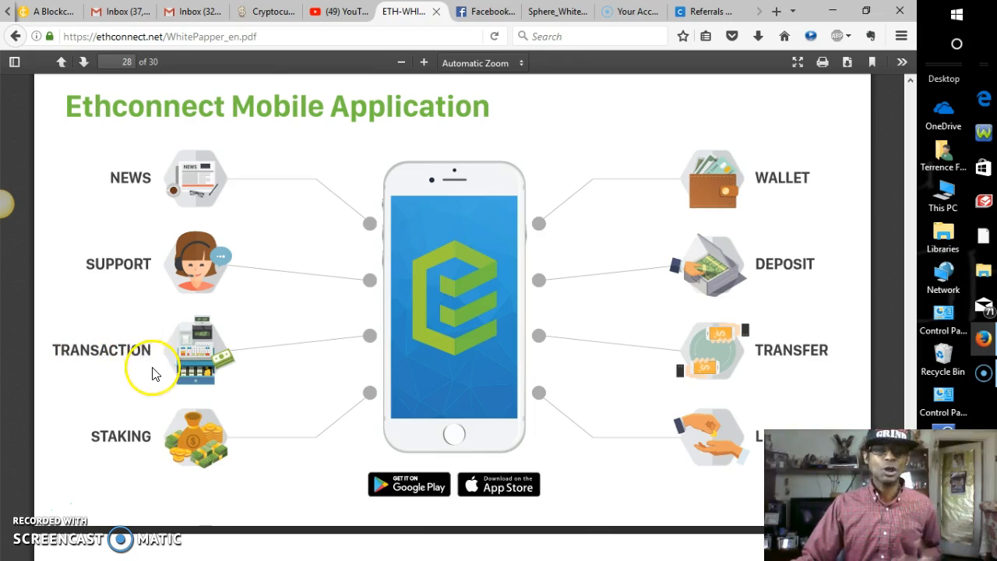
mouse_move(237, 227)
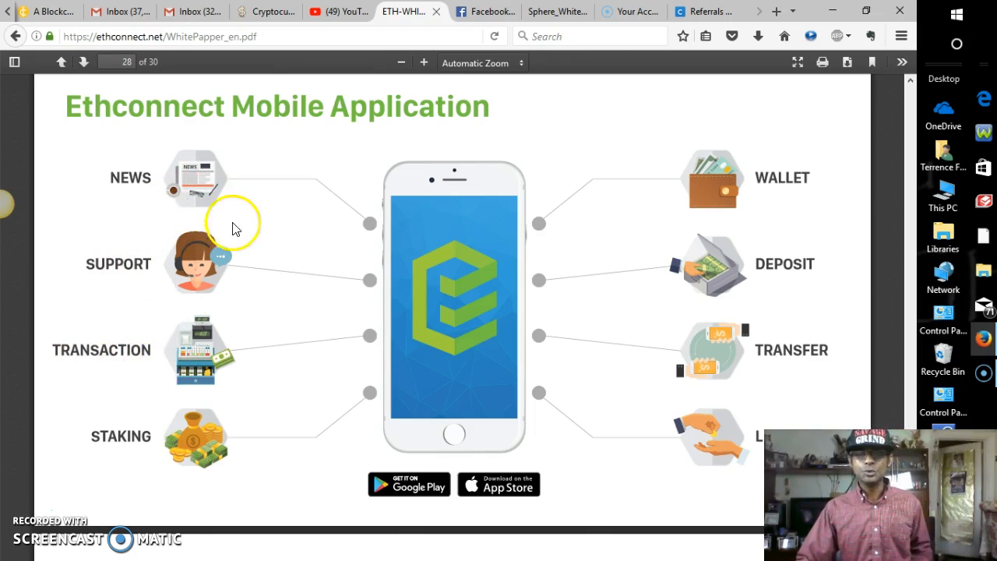
scroll(down, 3)
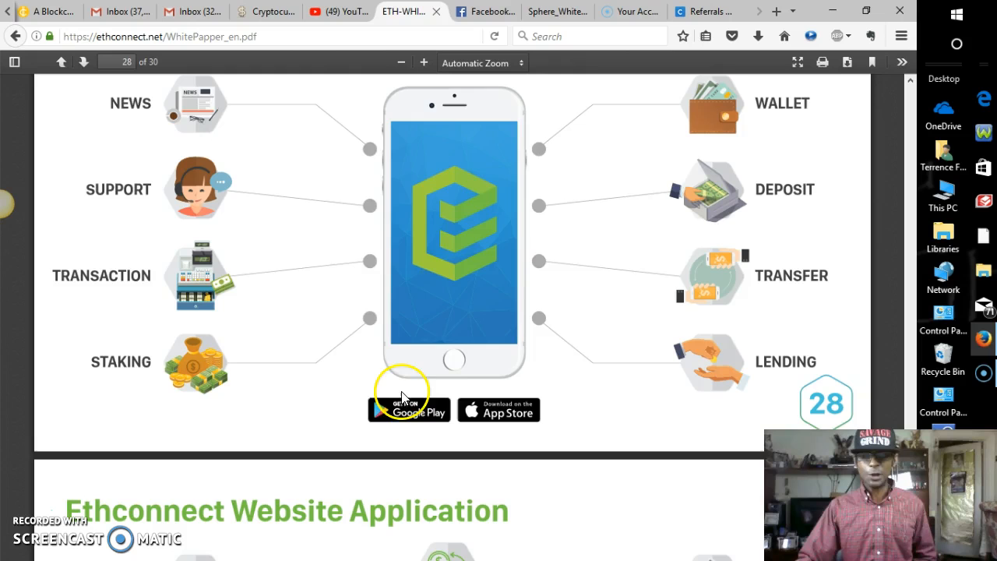
scroll(down, 3)
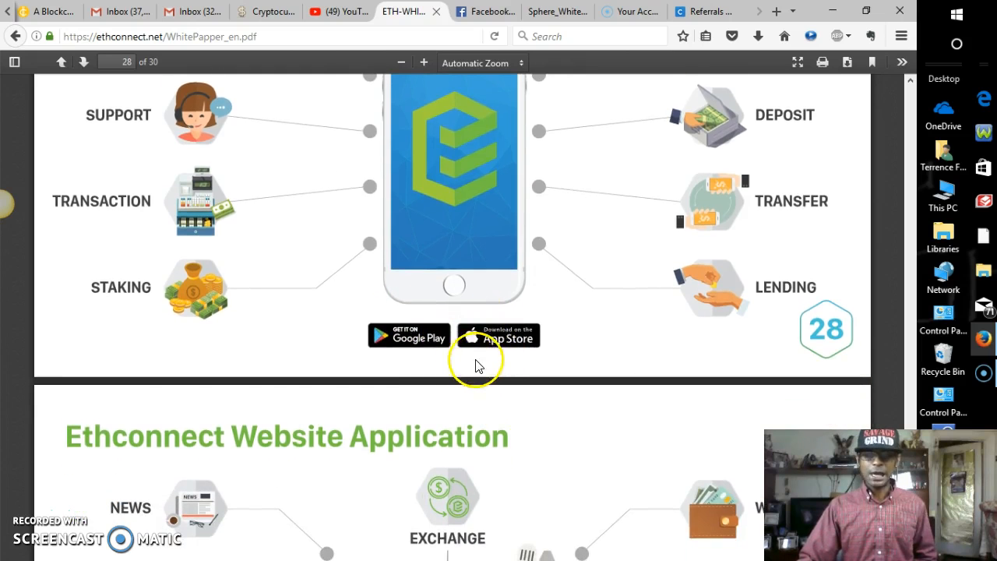
scroll(down, 3)
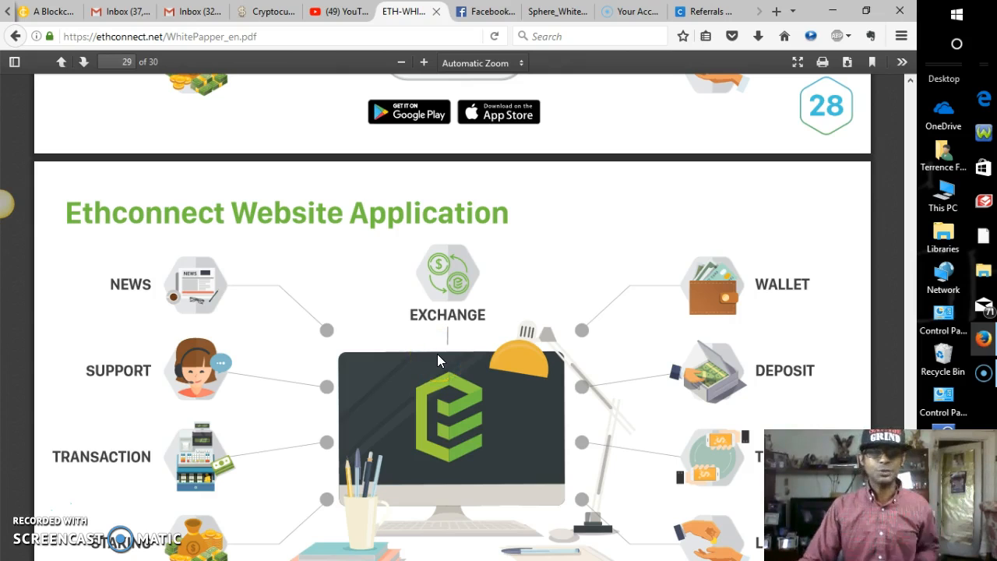
- Scroll past page 29 to the final Thank You page 30 pointing to ethconnect.net
scroll(up, 3)
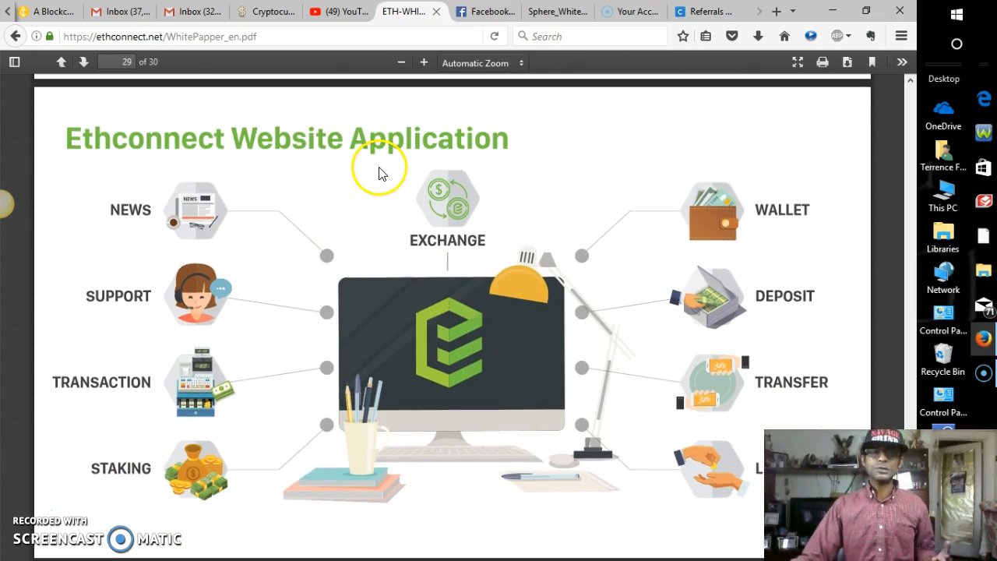
mouse_move(693, 255)
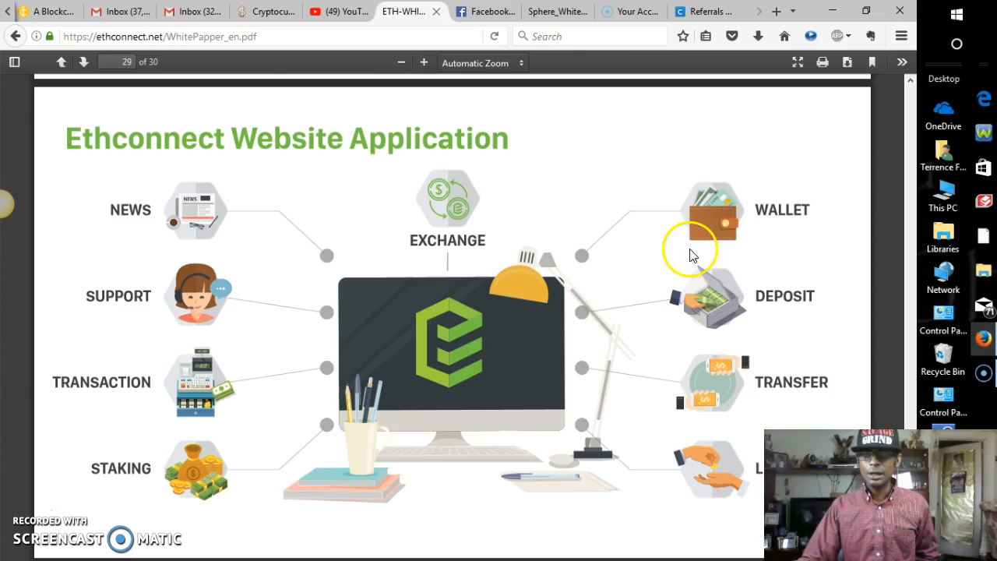
mouse_move(701, 402)
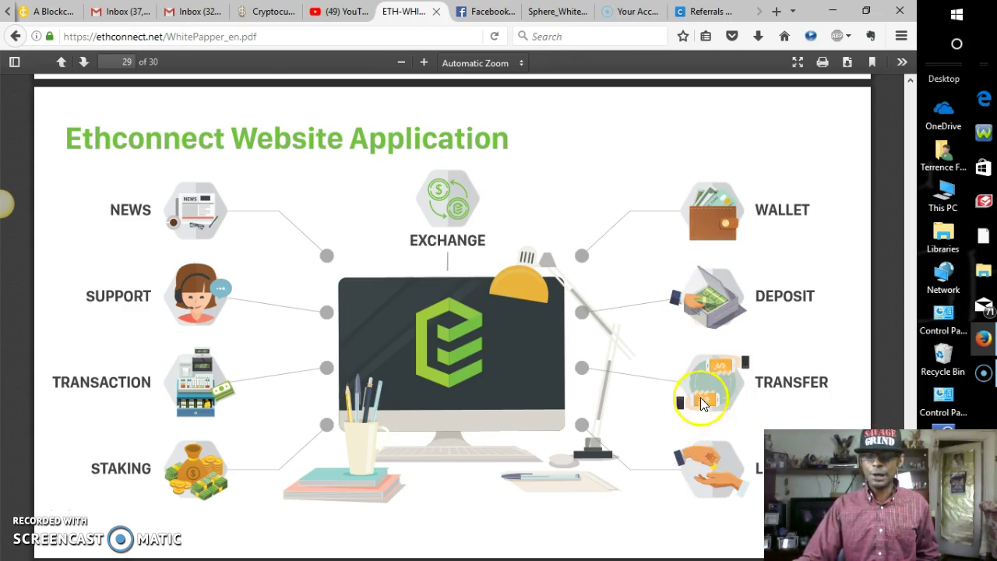
mouse_move(134, 319)
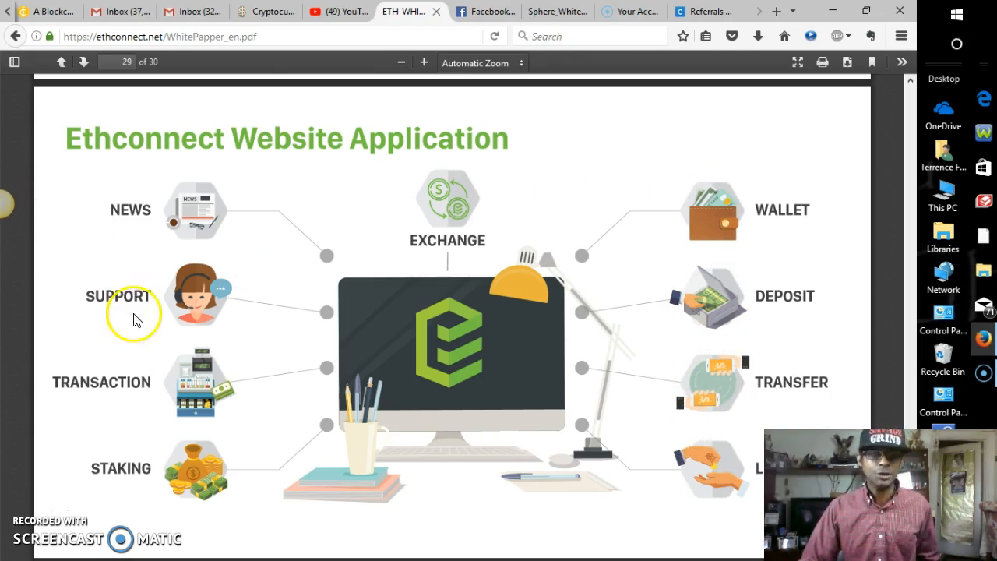
scroll(down, 3)
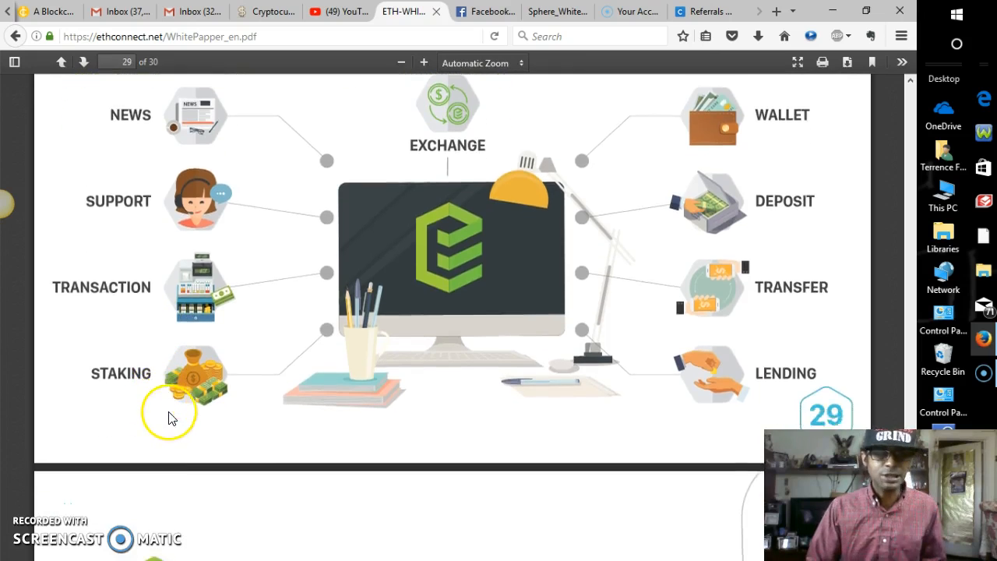
scroll(down, 3)
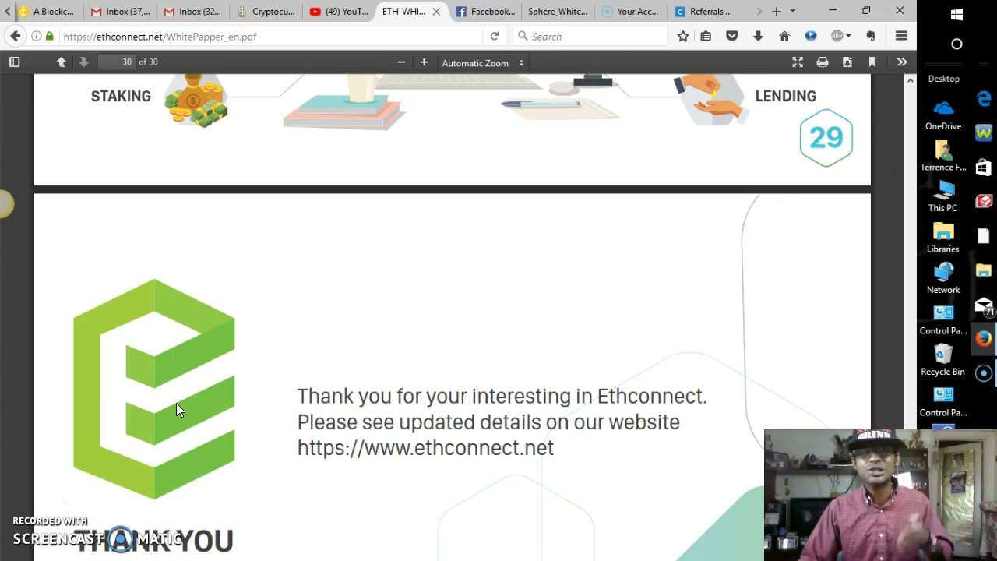
scroll(down, 3)
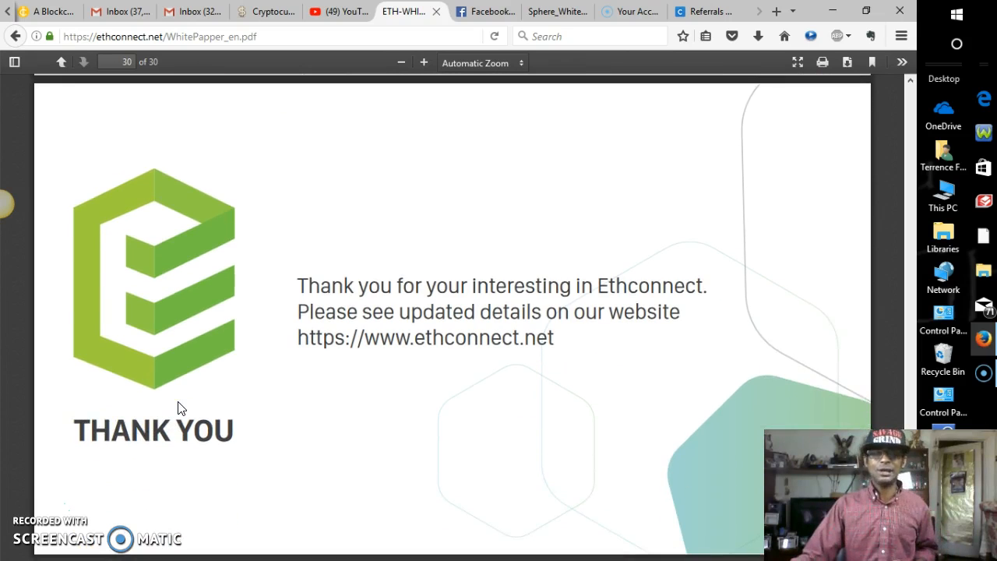